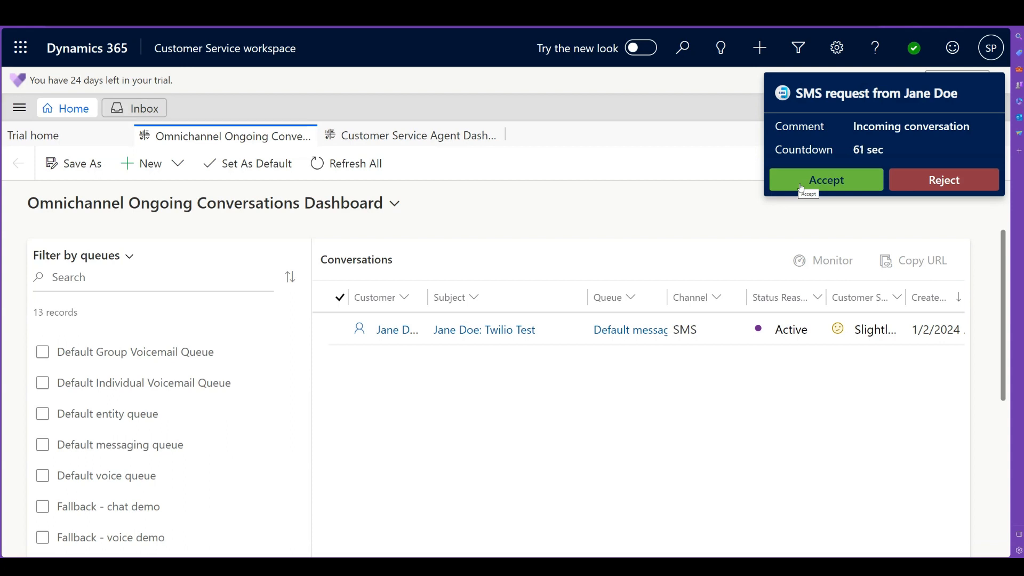
Accept Jane Doe's incoming SMS conversation and show it in the Inbox
click(825, 179)
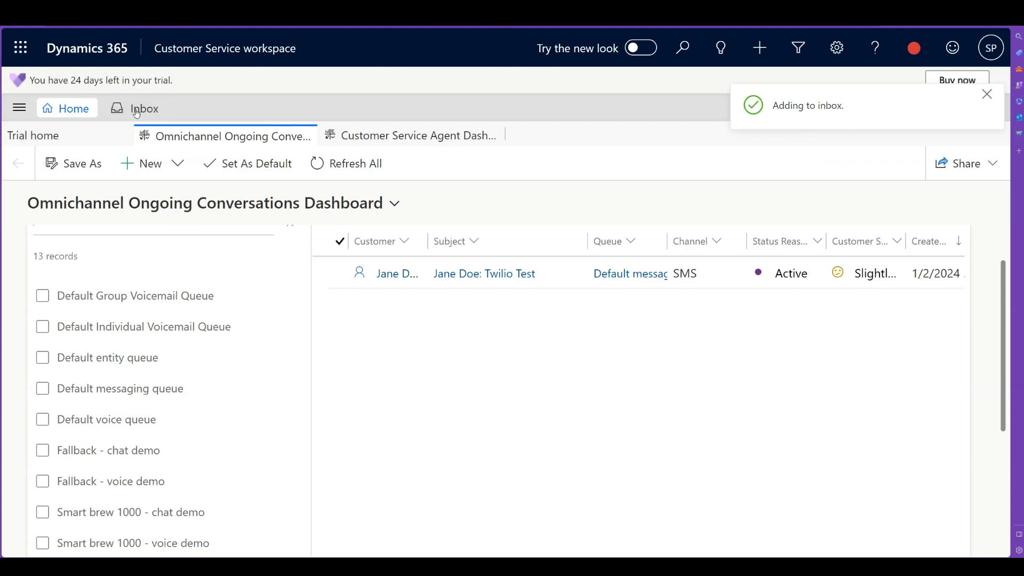
click(143, 108)
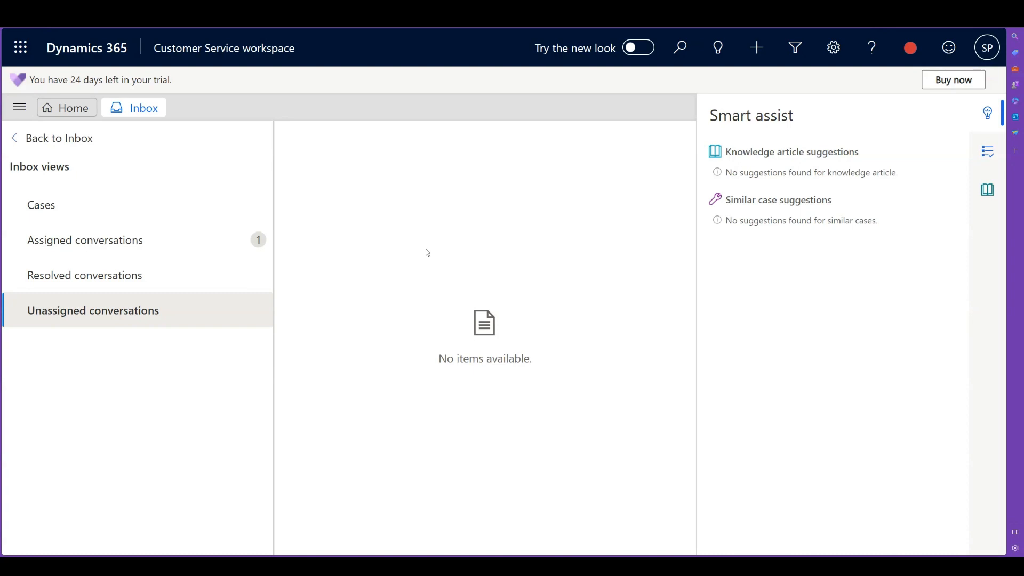
mouse_move(422, 254)
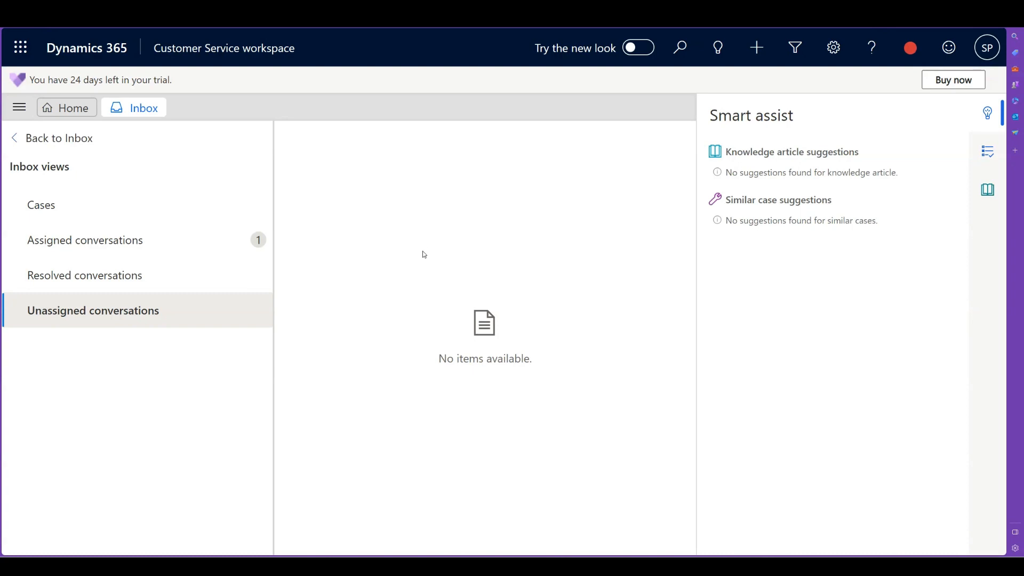
Bring up Jane Doe's SMS conversation from Assigned conversations with her broken-order message
click(86, 240)
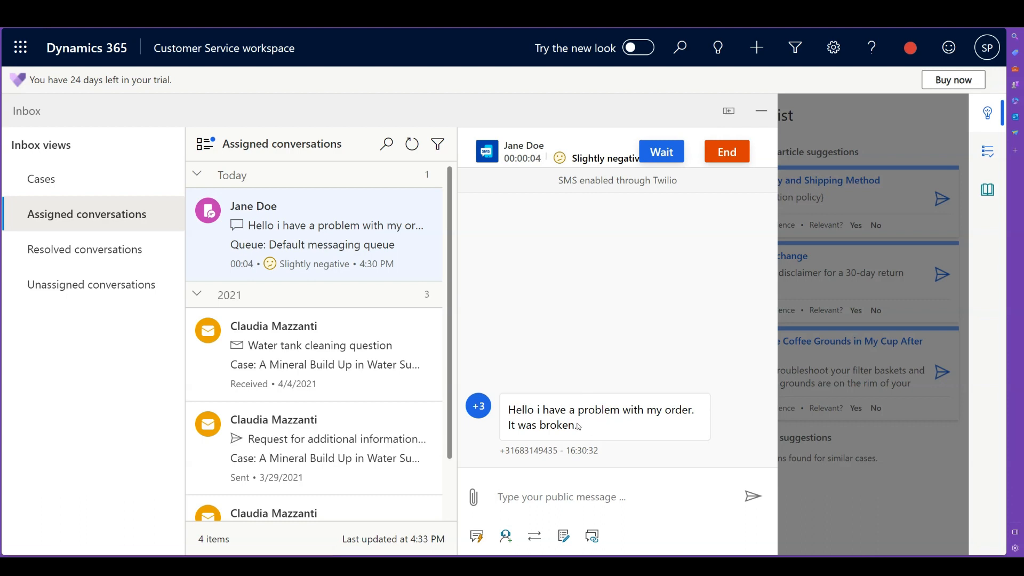
mouse_move(587, 249)
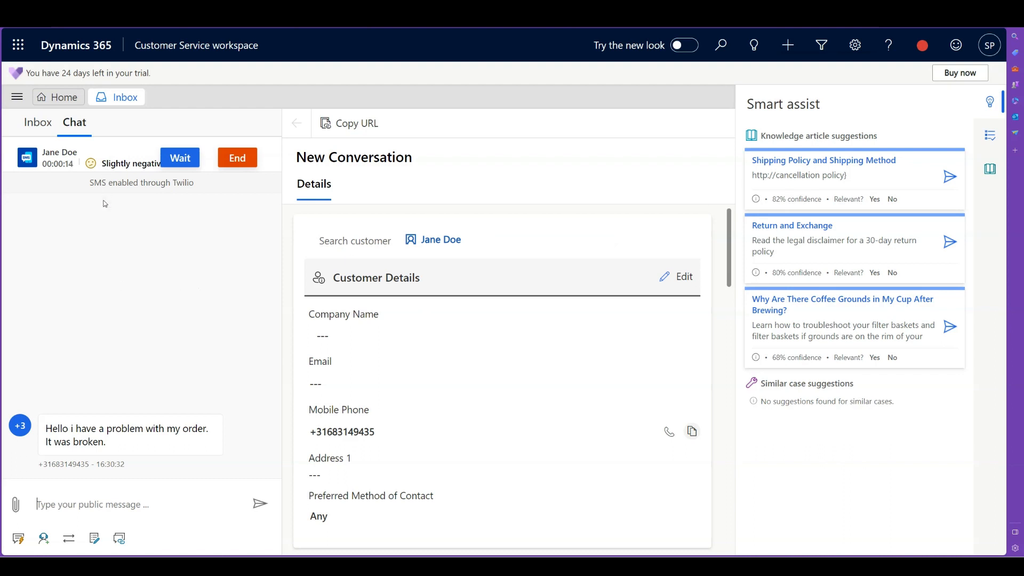
mouse_move(59, 281)
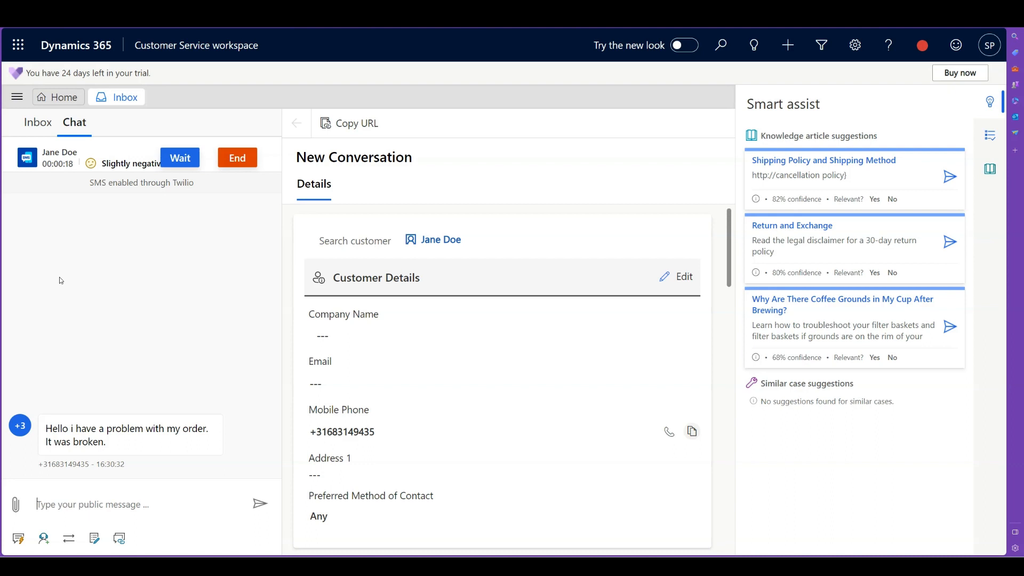
mouse_move(74, 275)
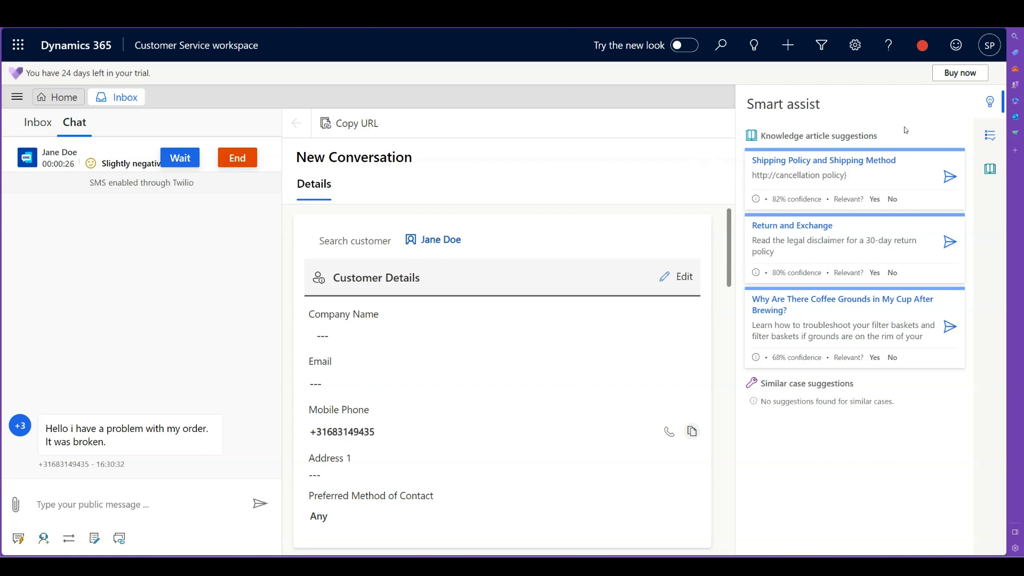
mouse_move(830, 206)
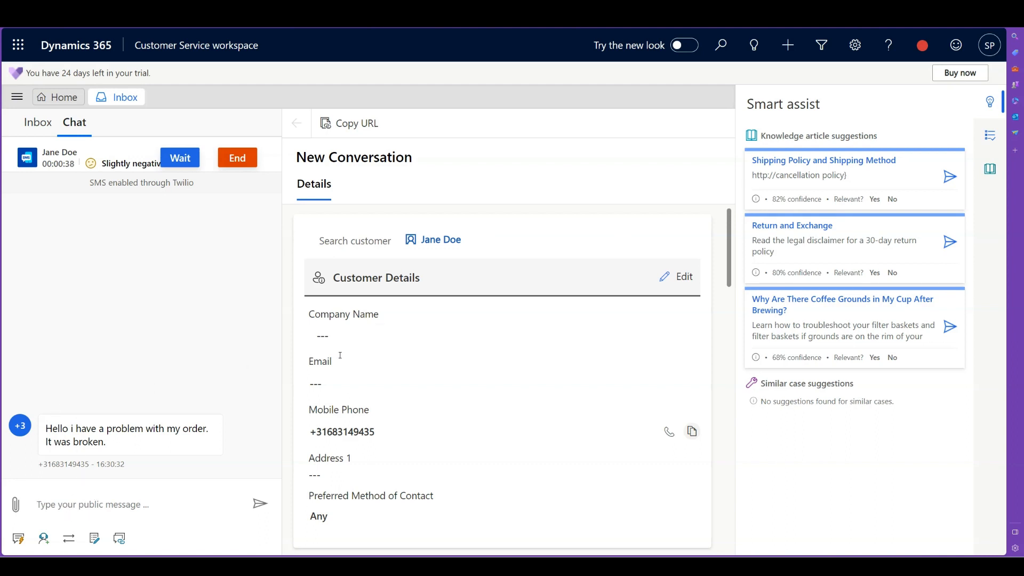
Review Jane Doe's contact record, then return to the New Conversation details form
click(440, 239)
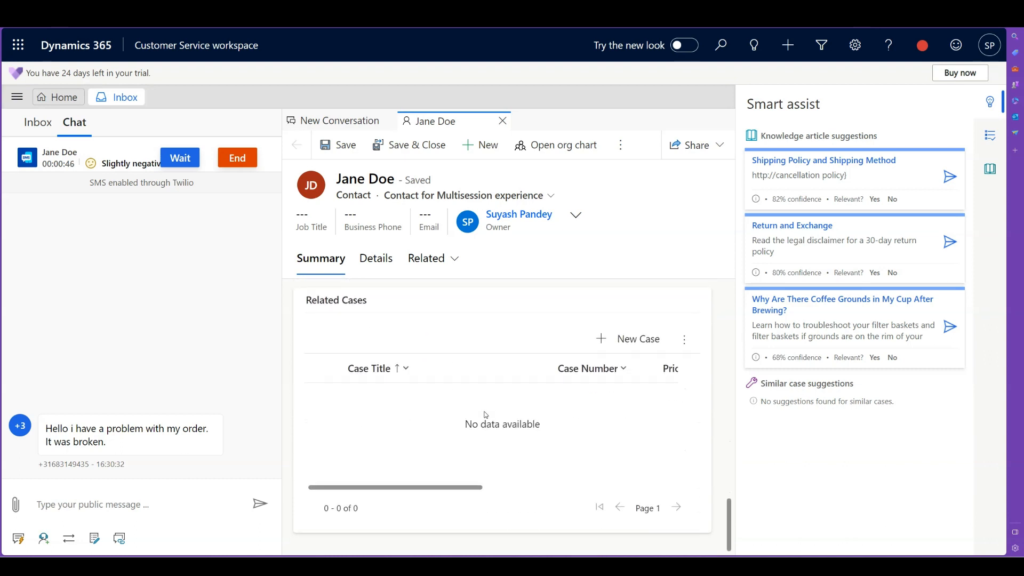
scroll(down, 3)
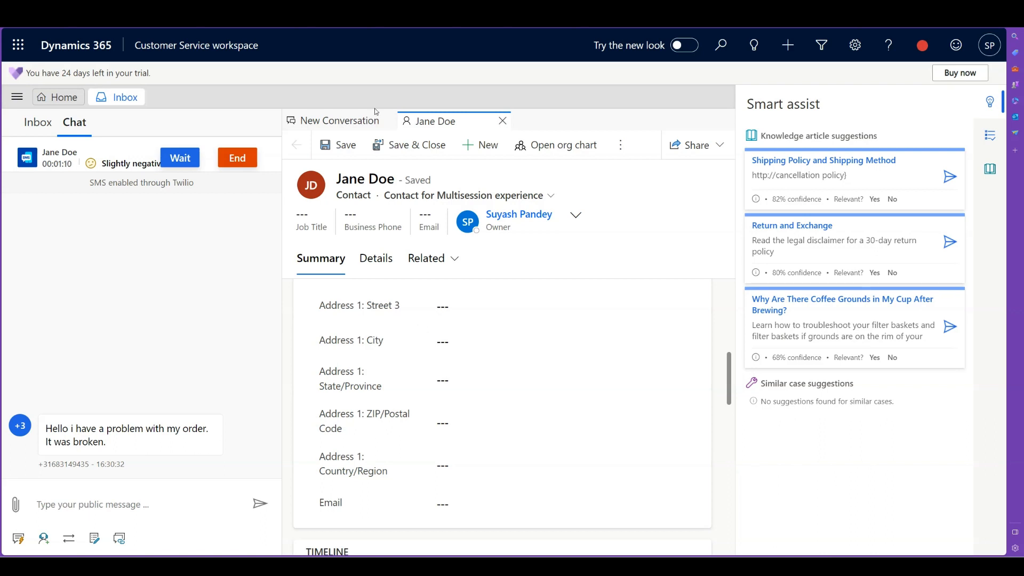
click(338, 120)
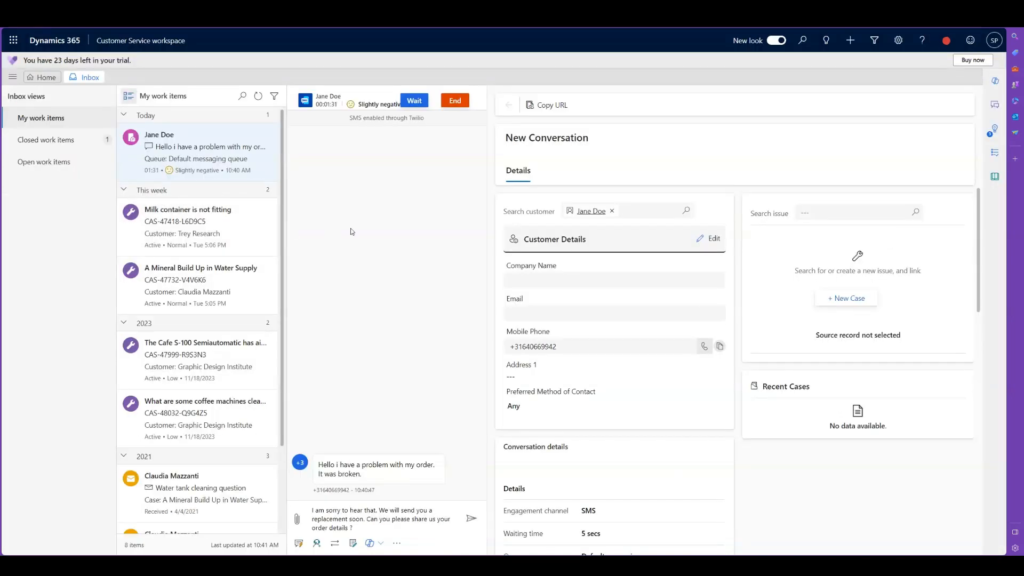
mouse_move(364, 422)
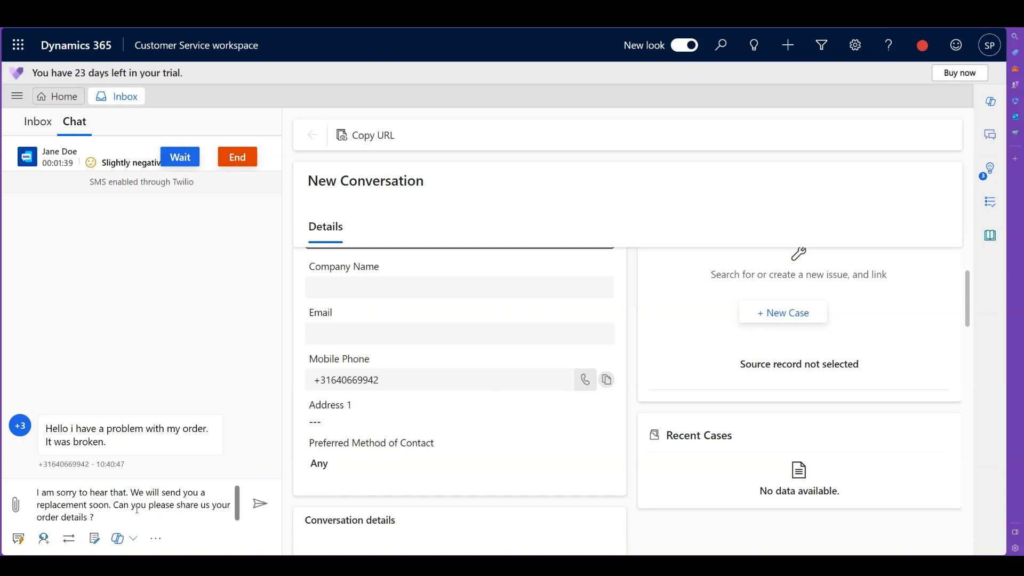
Send the apology asking for order details and start a new reply after Jane answers 1234
click(260, 504)
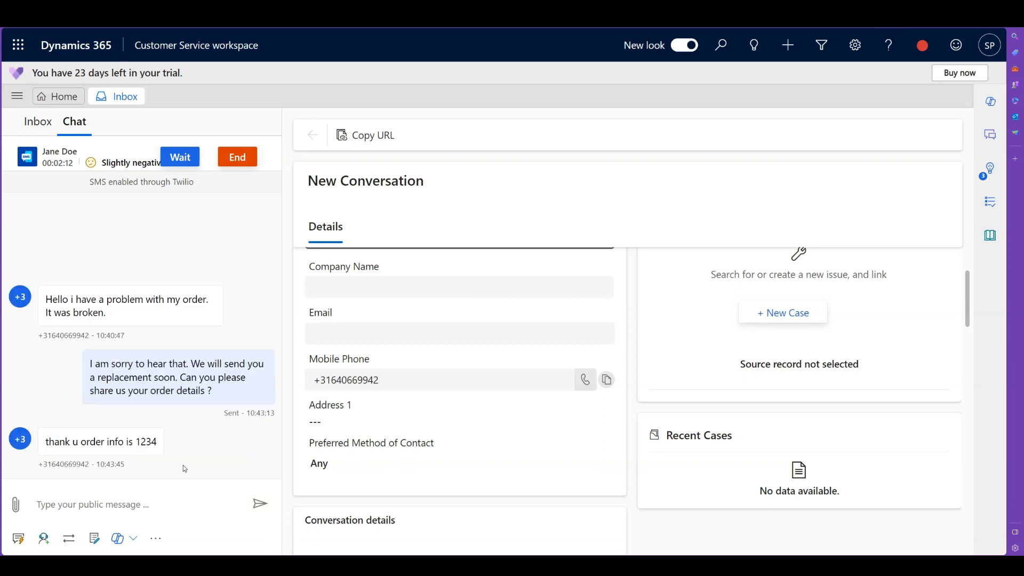
triple_click(100, 440)
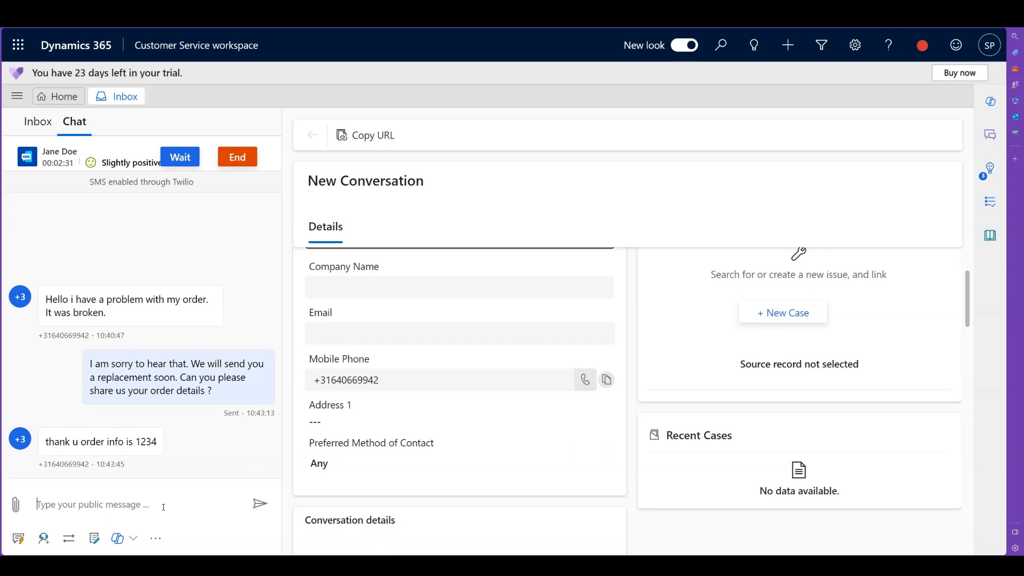
Reply that the customer will receive a replacement by tomorrow
text(You will receiv)
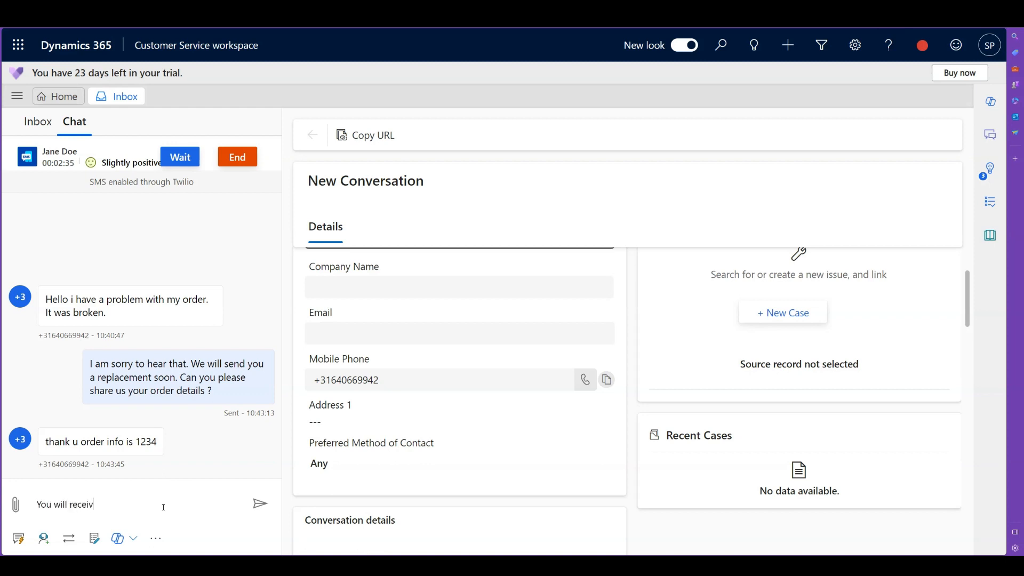
text(e a repa)
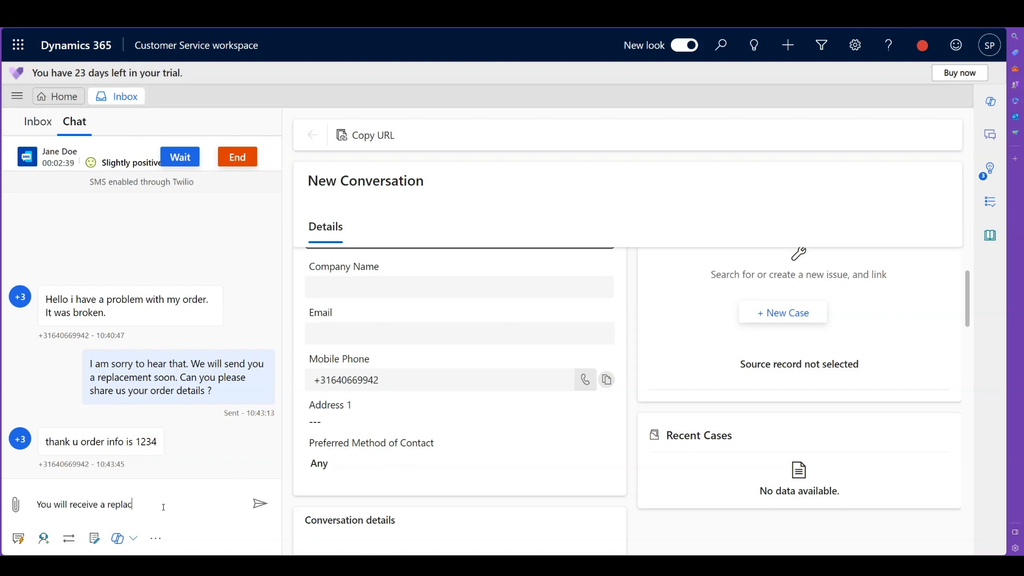
text(ement by tomorrow.)
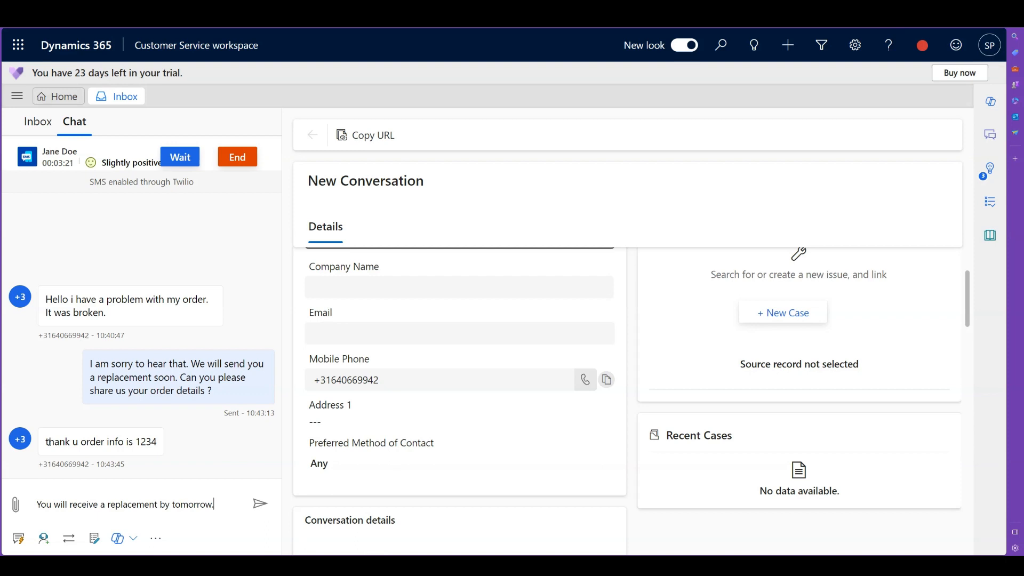
click(261, 503)
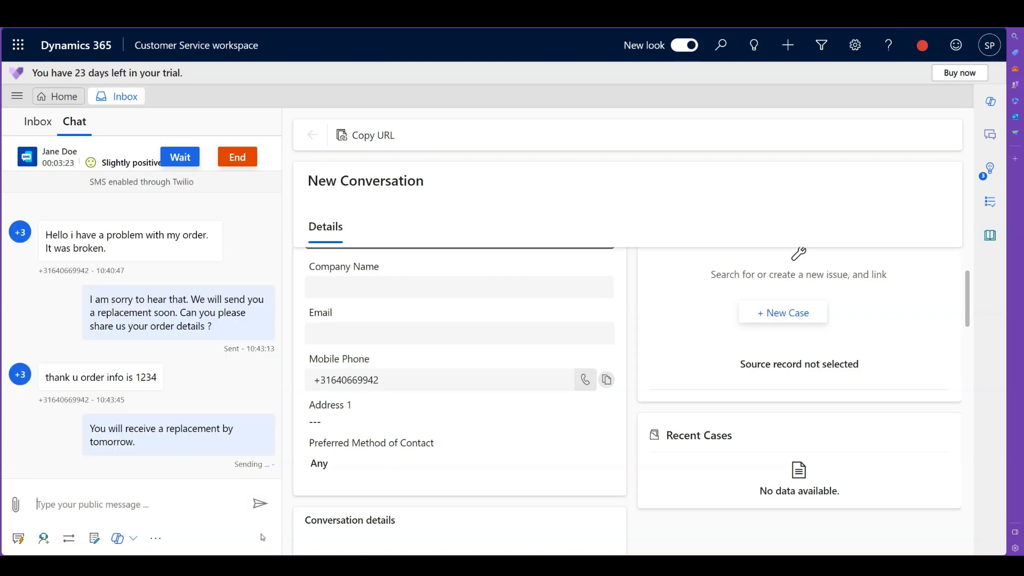
click(260, 503)
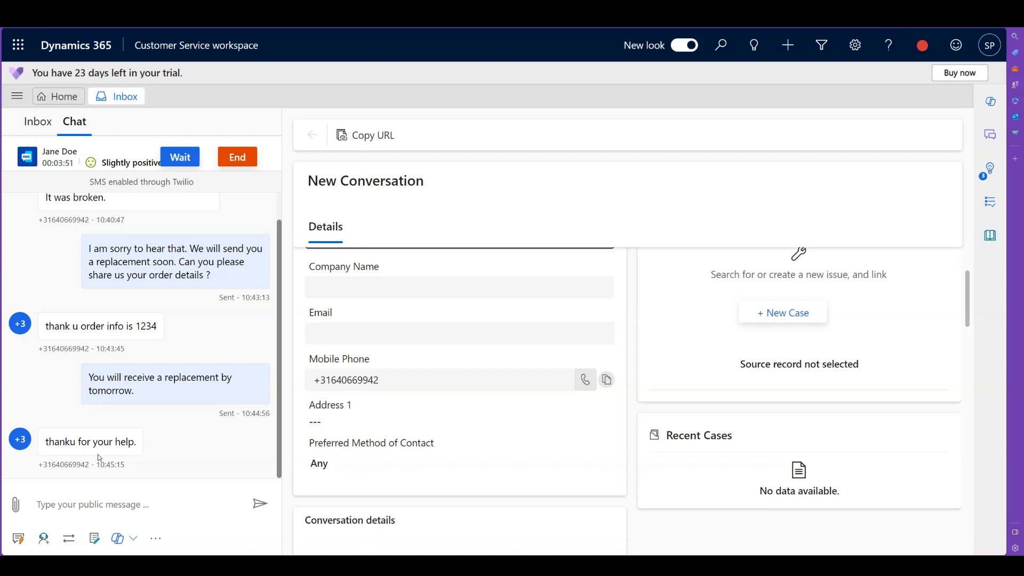
Insert the /q quick reply asking whether all of Jane's questions were answered
text(/q)
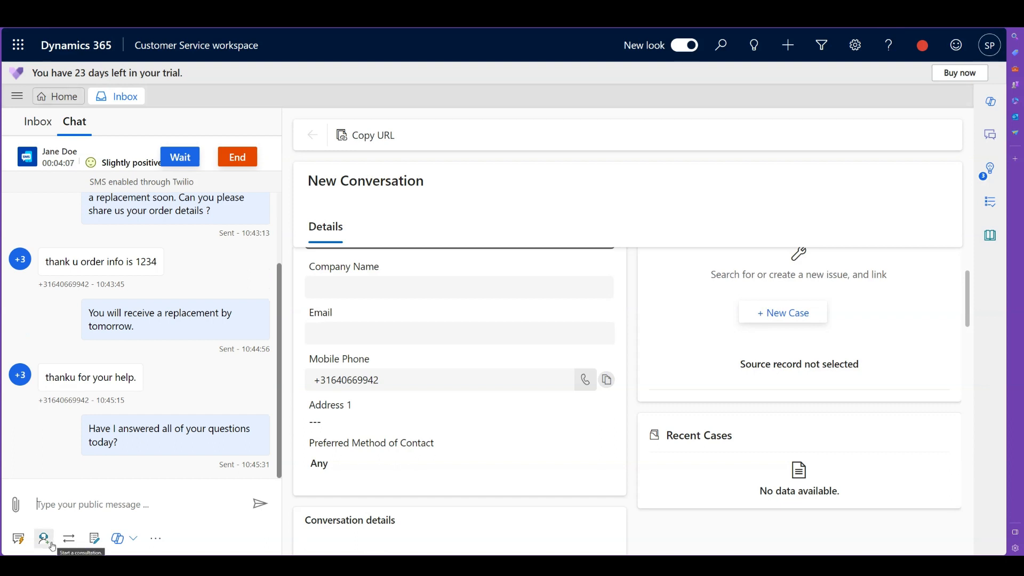
mouse_move(68, 538)
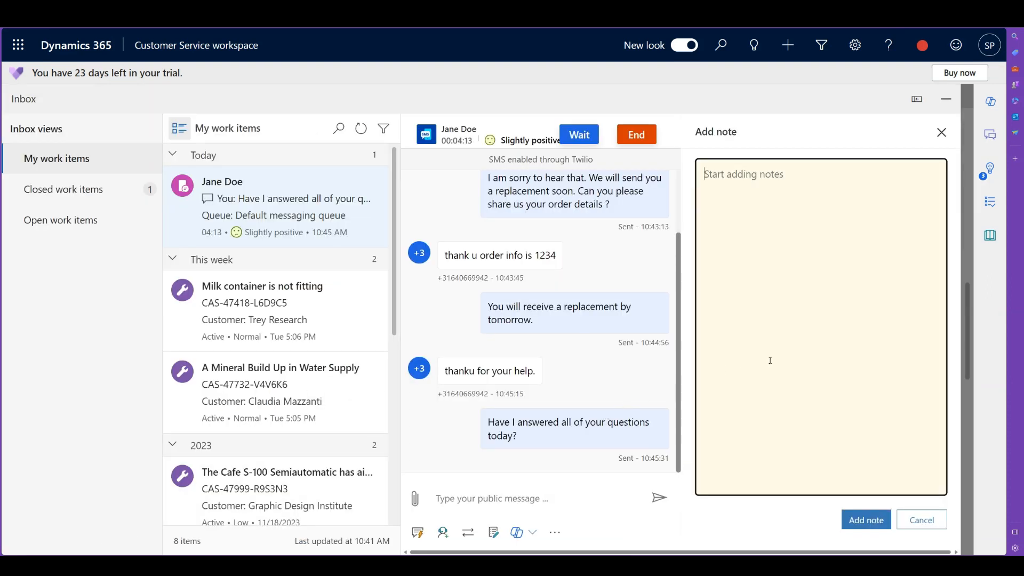
Draft the note 'Remember to send the replacement to the customer'
text(Remember to)
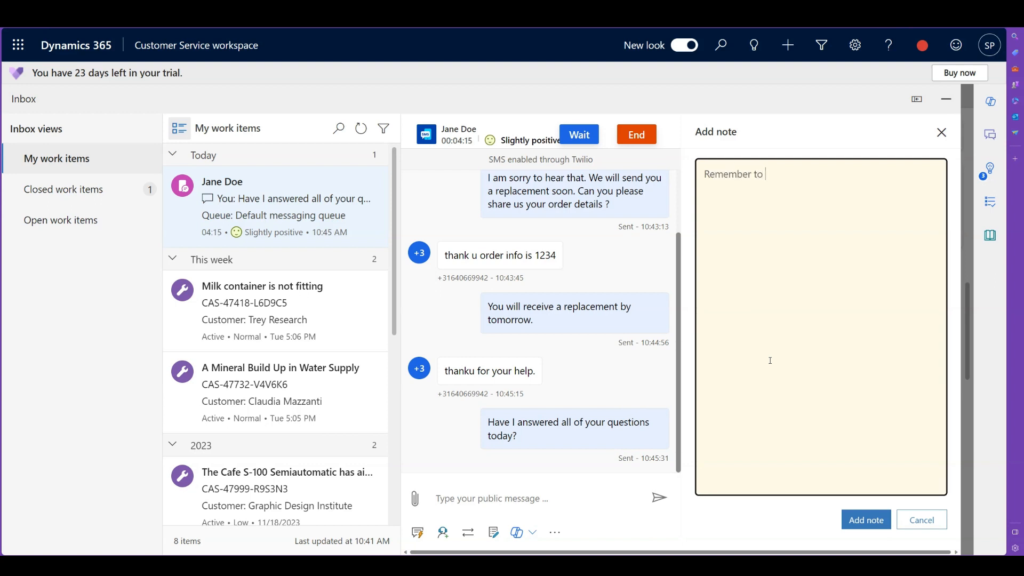
text(send the)
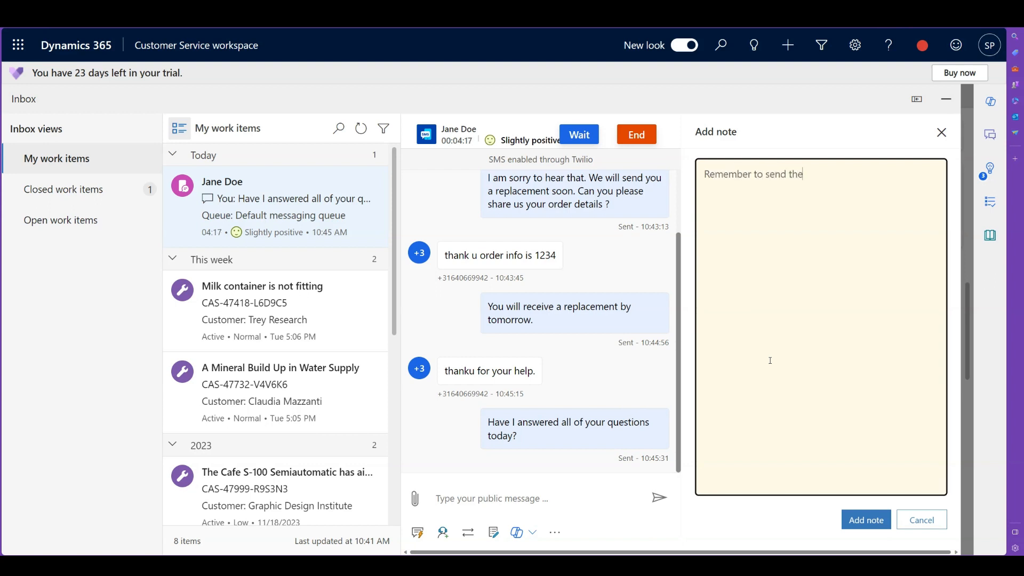
text(replacemen)
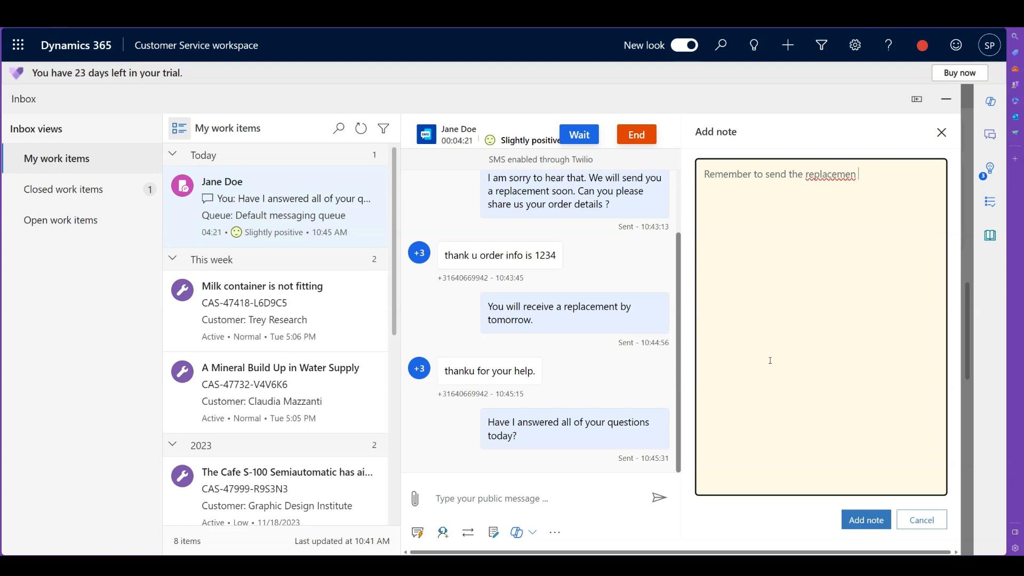
text(to the cus)
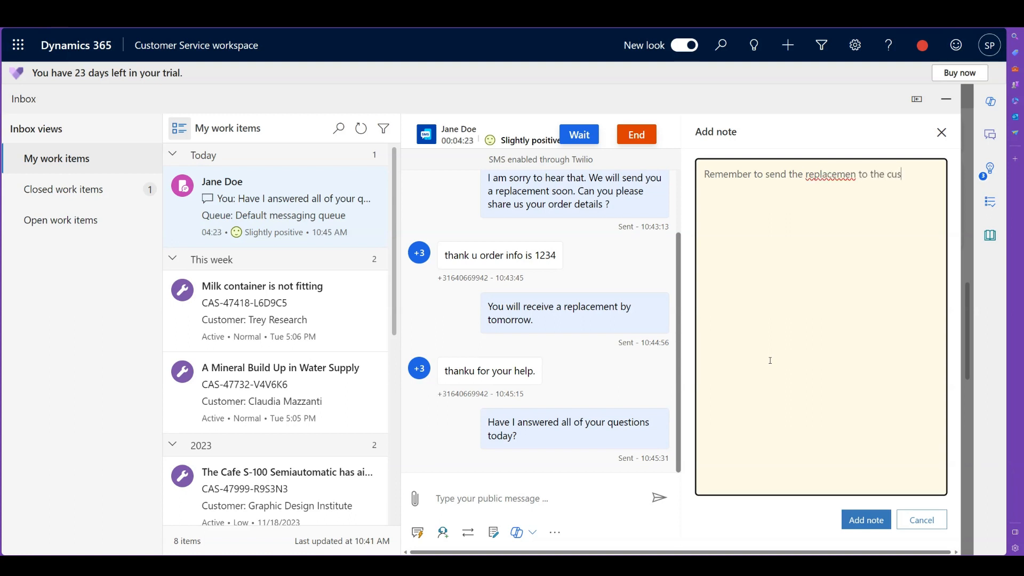
text(tomer)
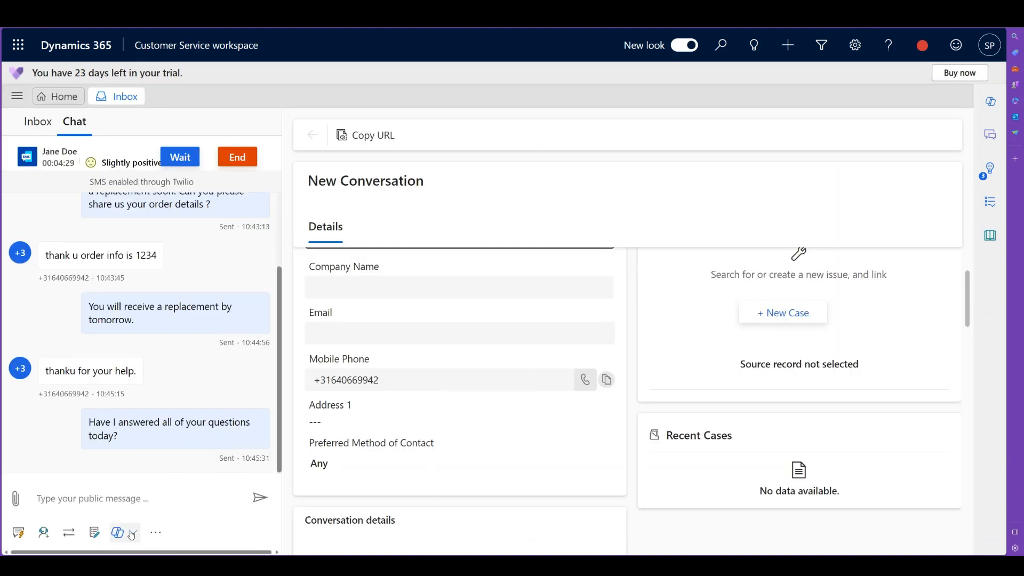
Send Copilot's suggested apology asking for the order number, then end the SMS conversation
click(117, 532)
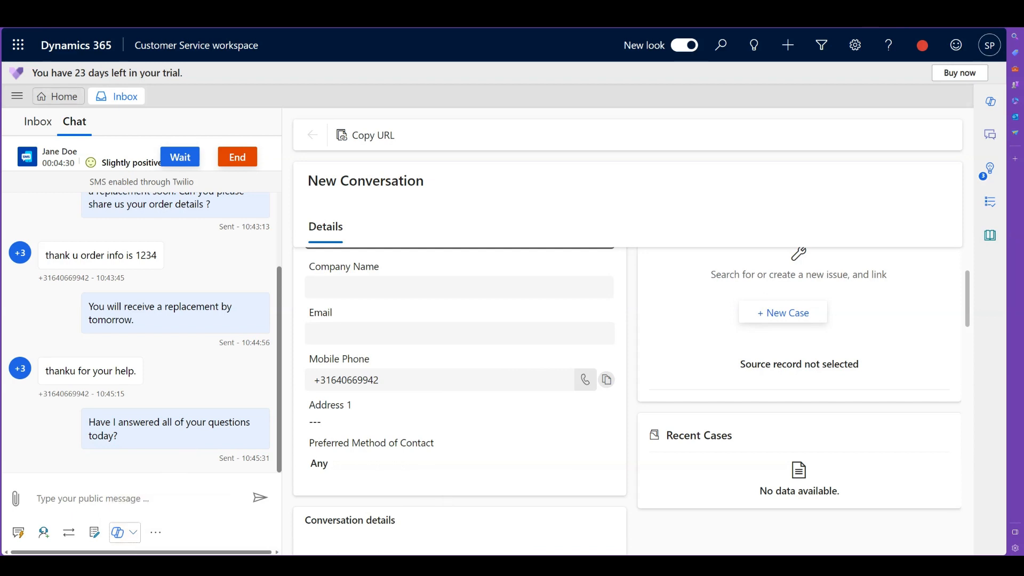
click(989, 101)
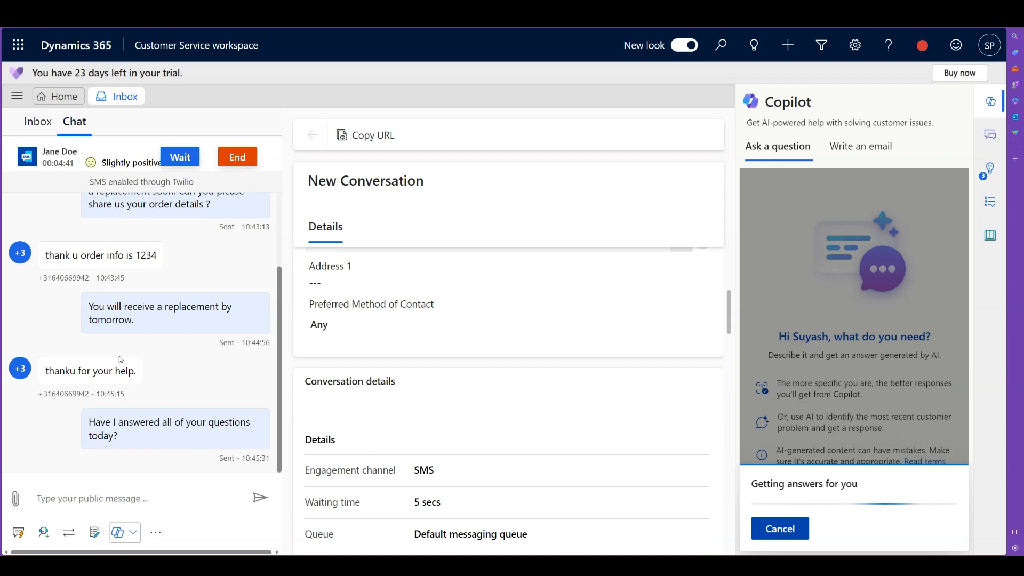
mouse_move(588, 358)
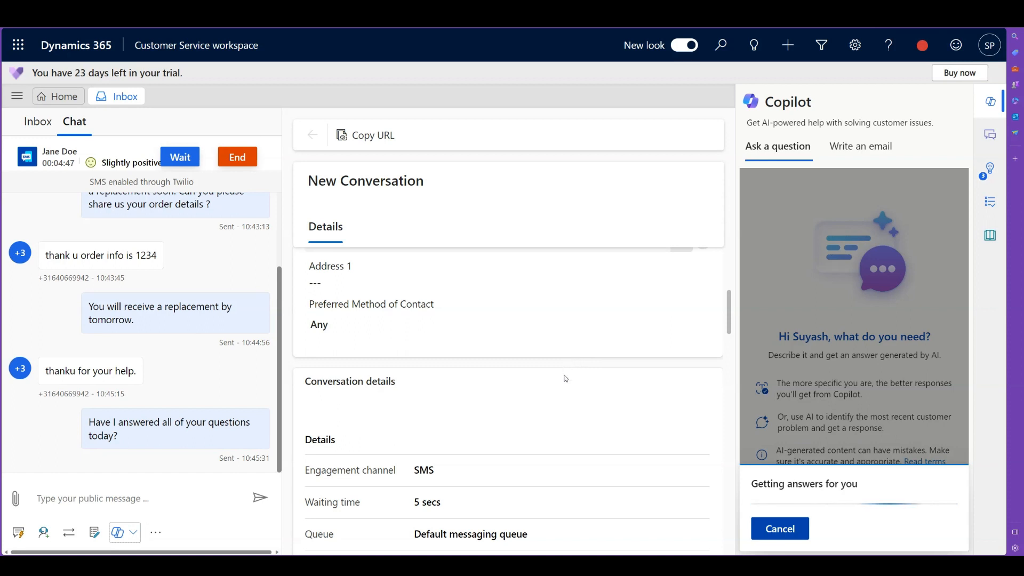
mouse_move(509, 398)
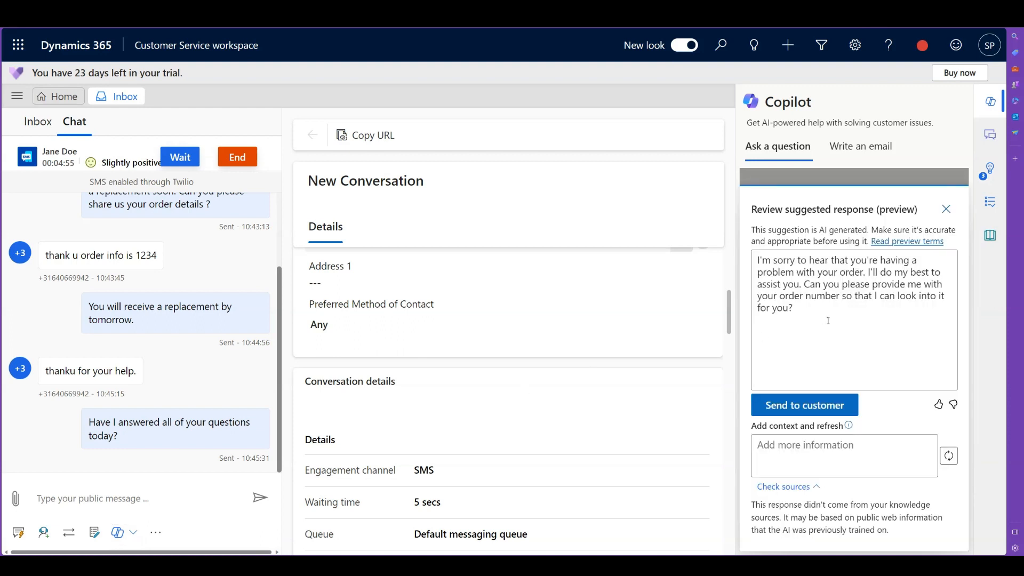
click(818, 341)
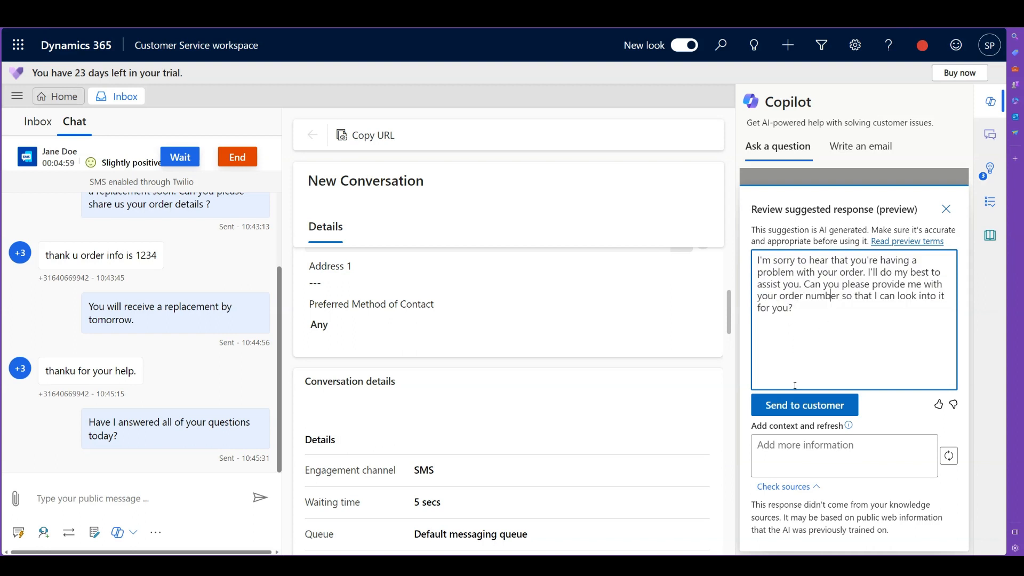
click(804, 404)
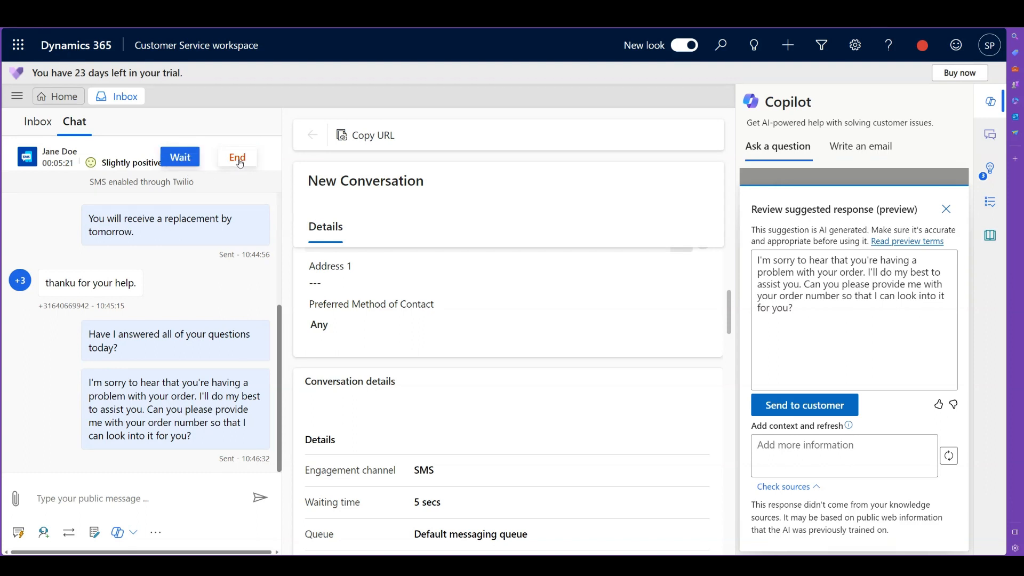
click(236, 158)
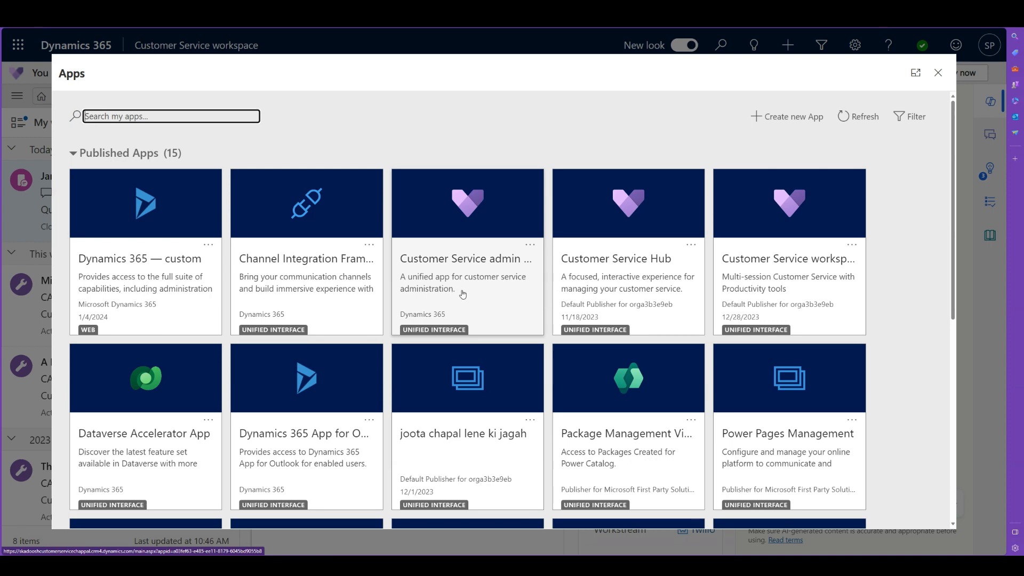
mouse_move(494, 296)
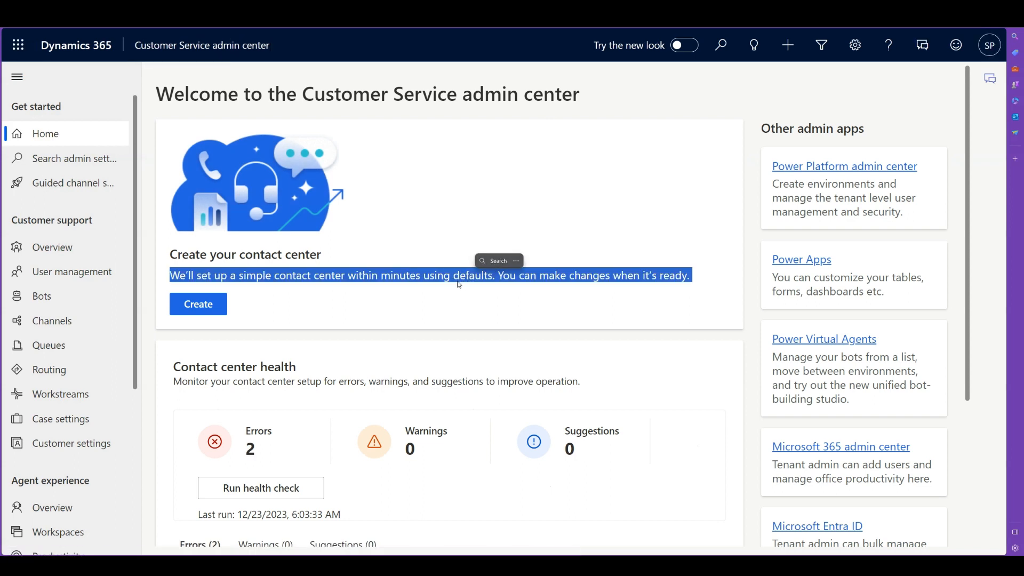
Land on the Customer Service admin center welcome page
click(403, 283)
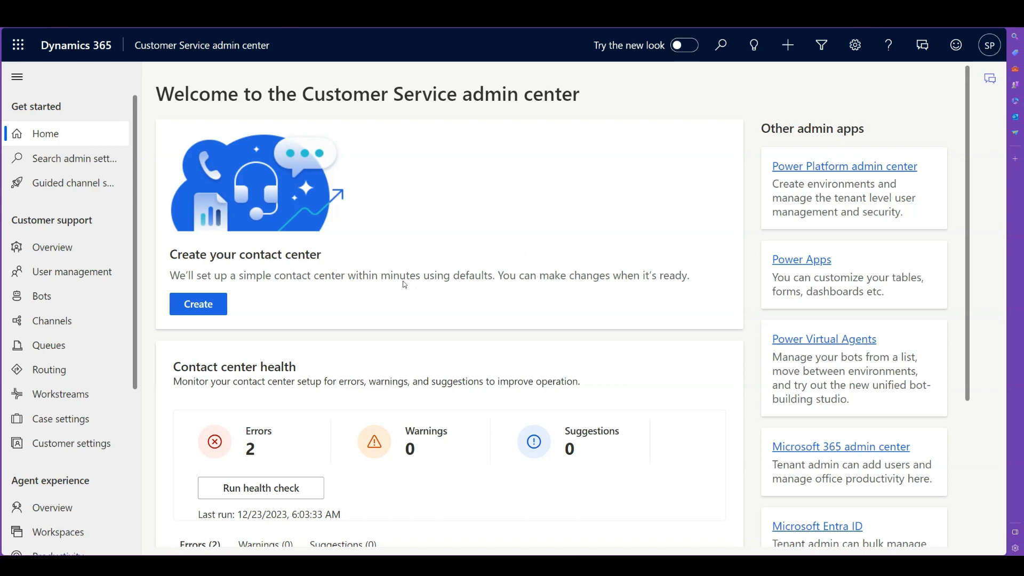
mouse_move(59, 394)
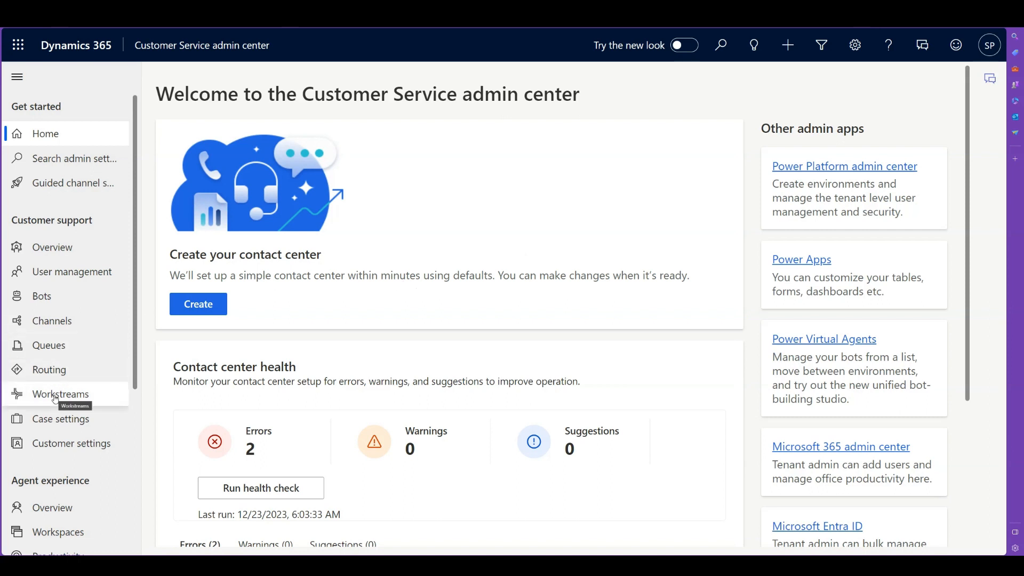
List all workstreams, including Demo live chat, Demo voice call and Twilio Test
click(60, 393)
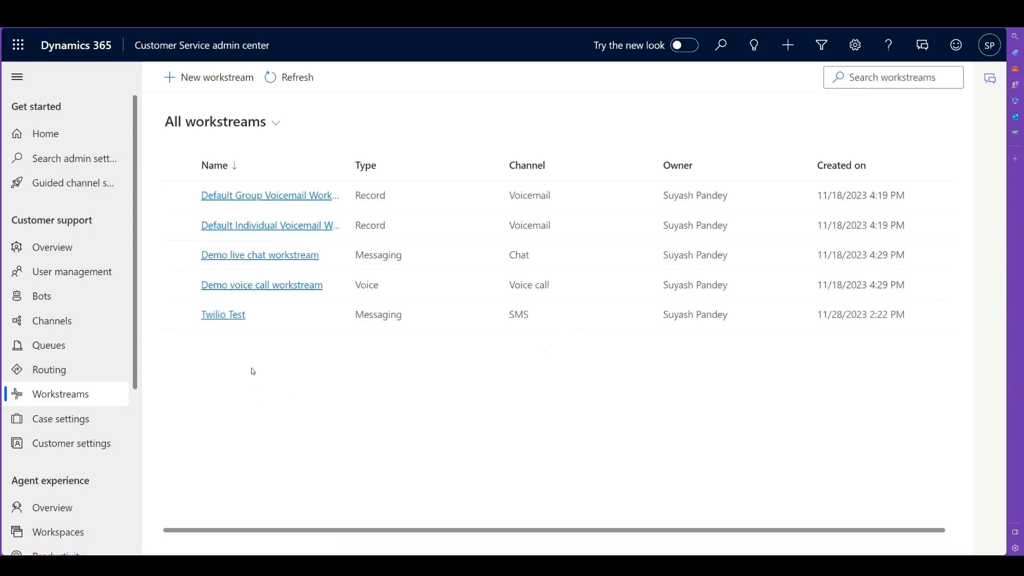
mouse_move(251, 364)
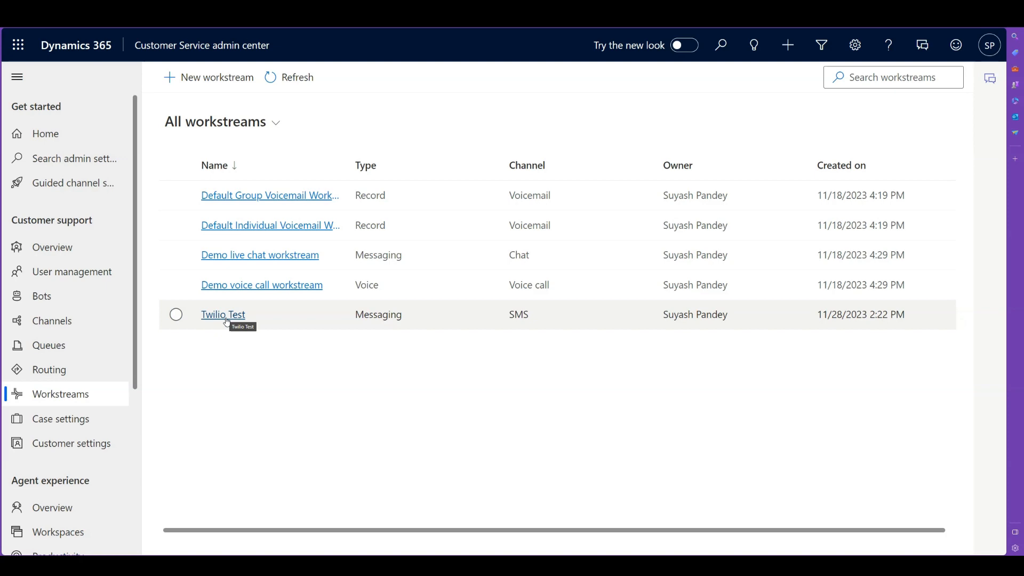
Go into the Twilio Test workstream from the workstreams list
click(223, 314)
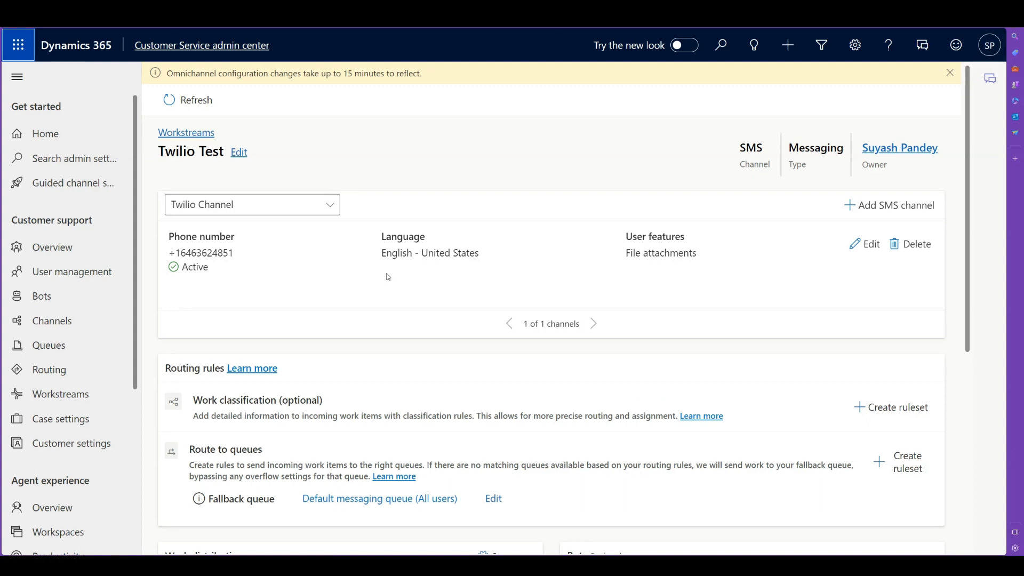
mouse_move(385, 275)
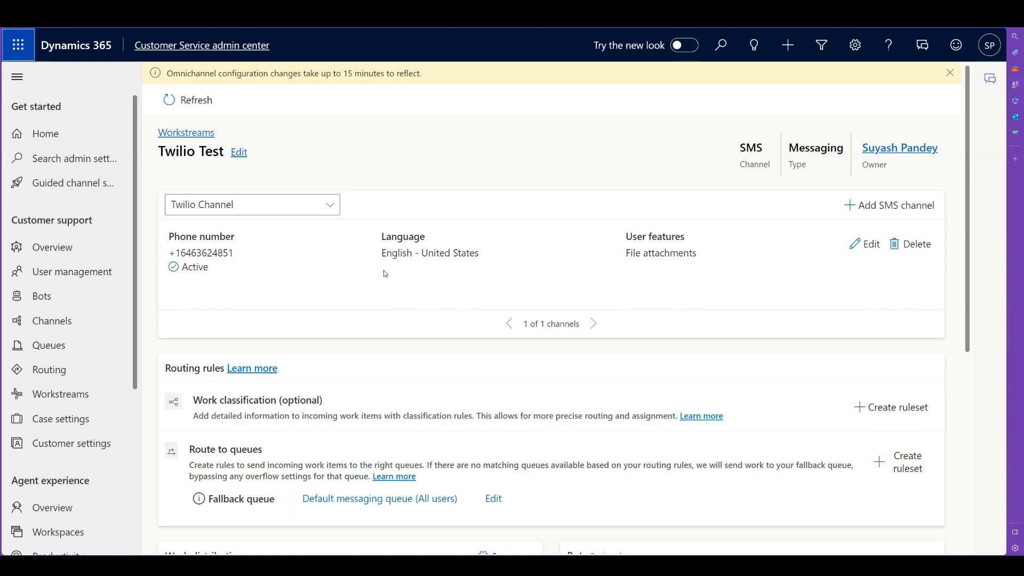
mouse_move(420, 281)
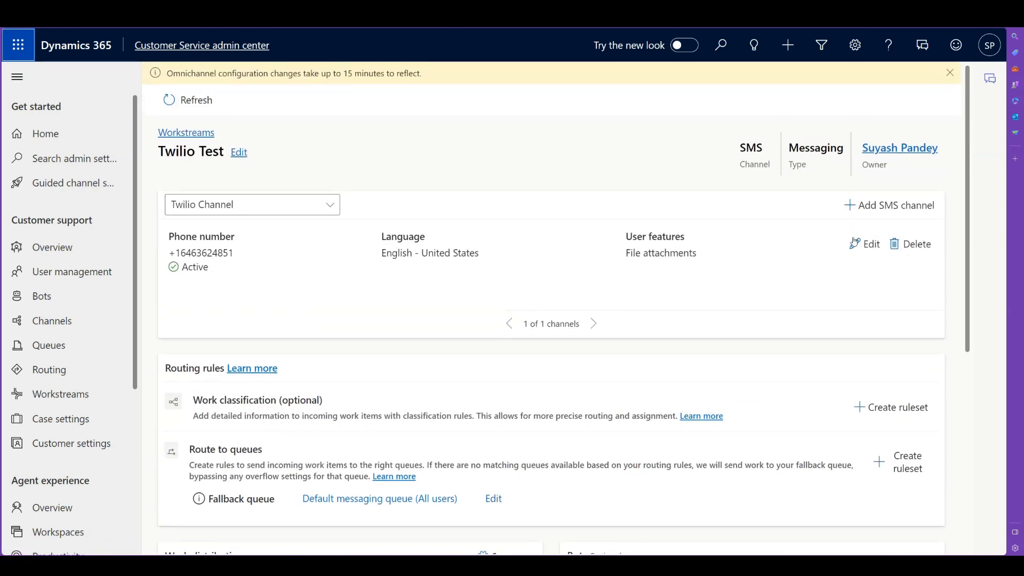
click(870, 243)
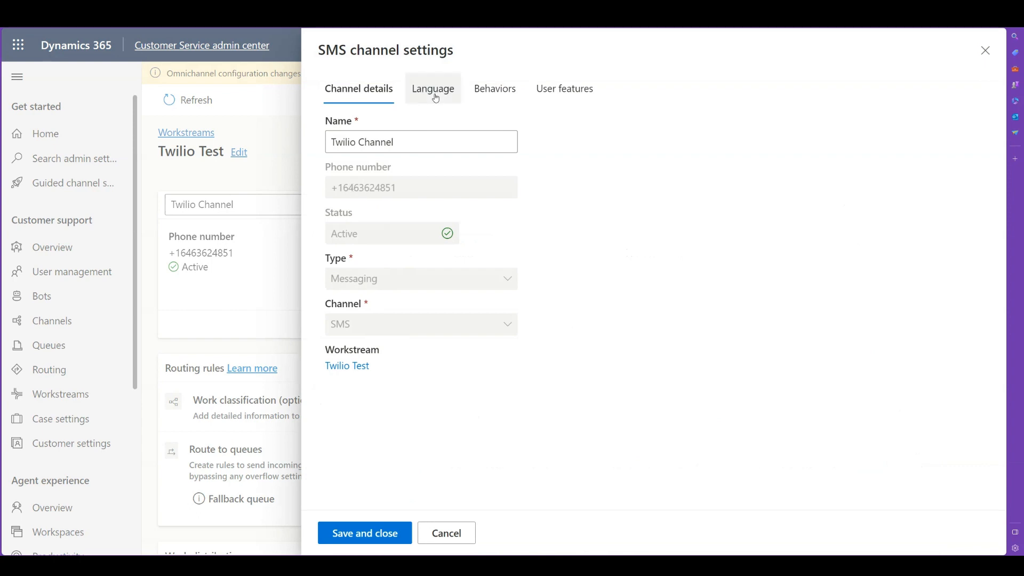
click(432, 89)
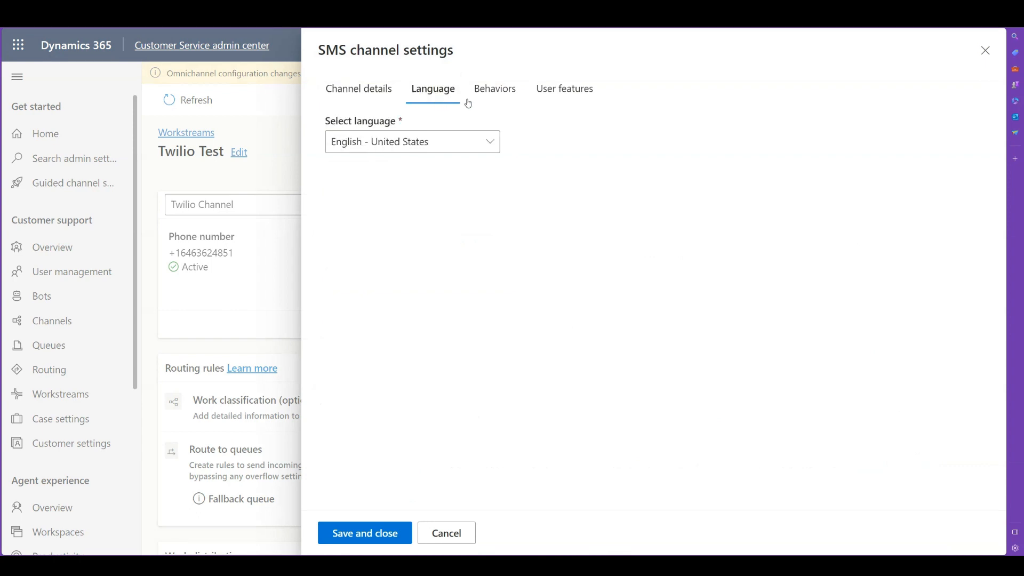
click(494, 89)
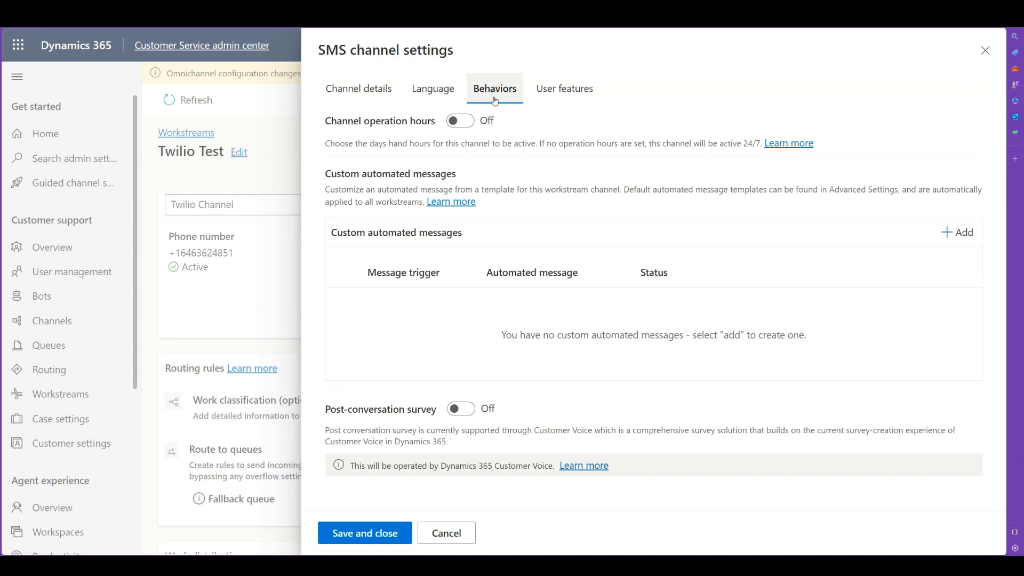
click(564, 88)
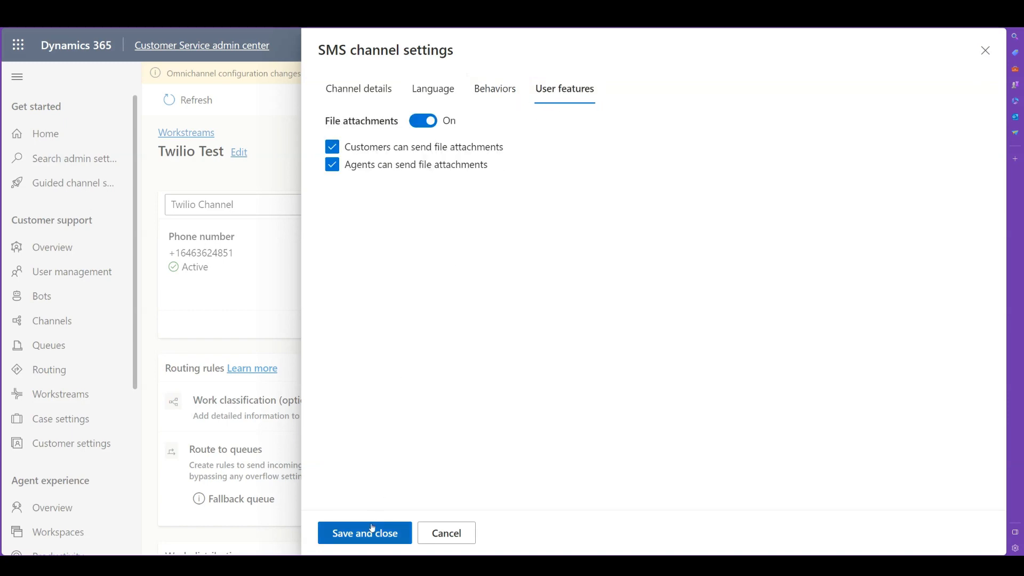
click(364, 533)
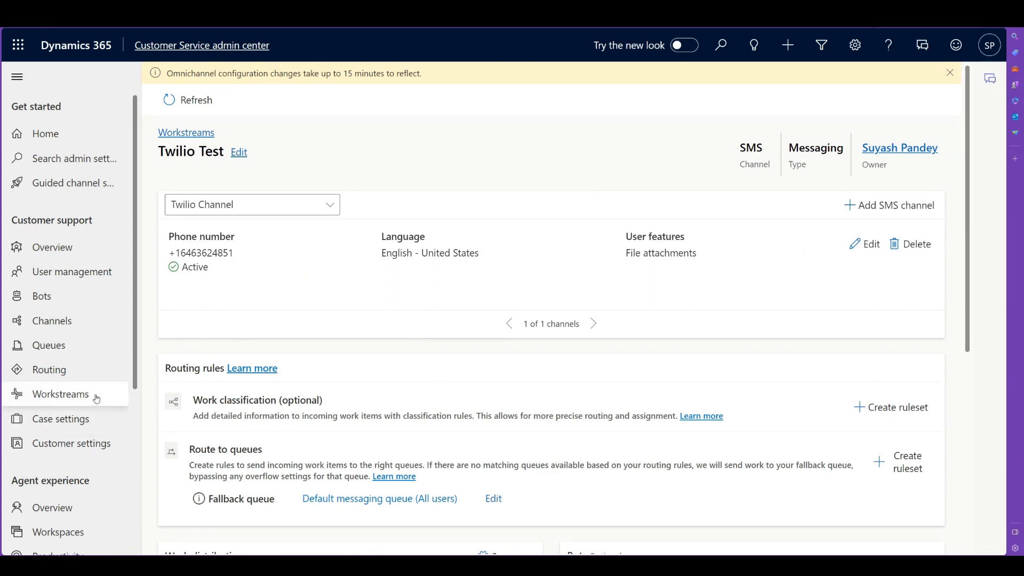
Bring up Accounts and channels listing the Facebook and Twilio Test messaging accounts
click(51, 319)
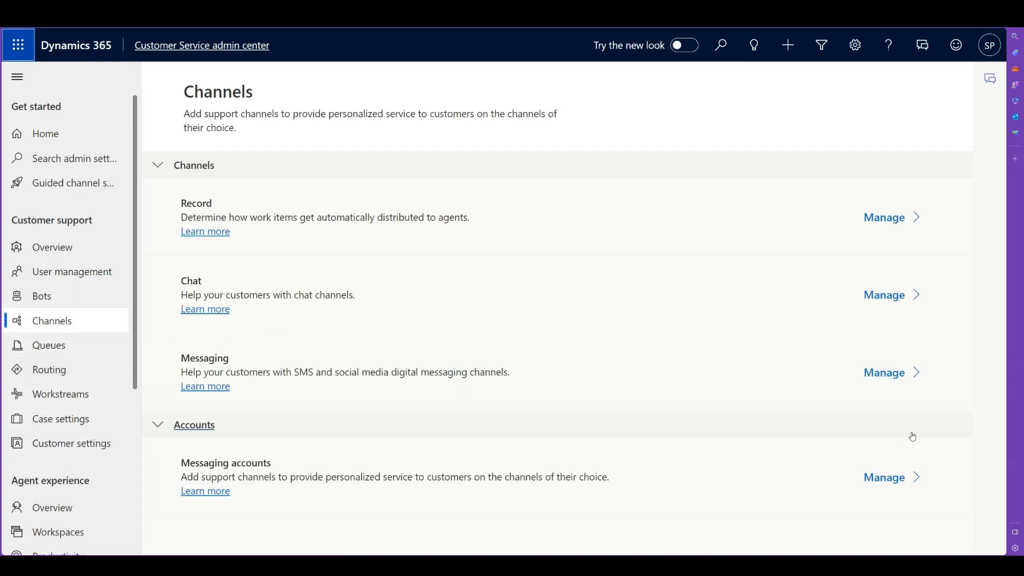
click(883, 476)
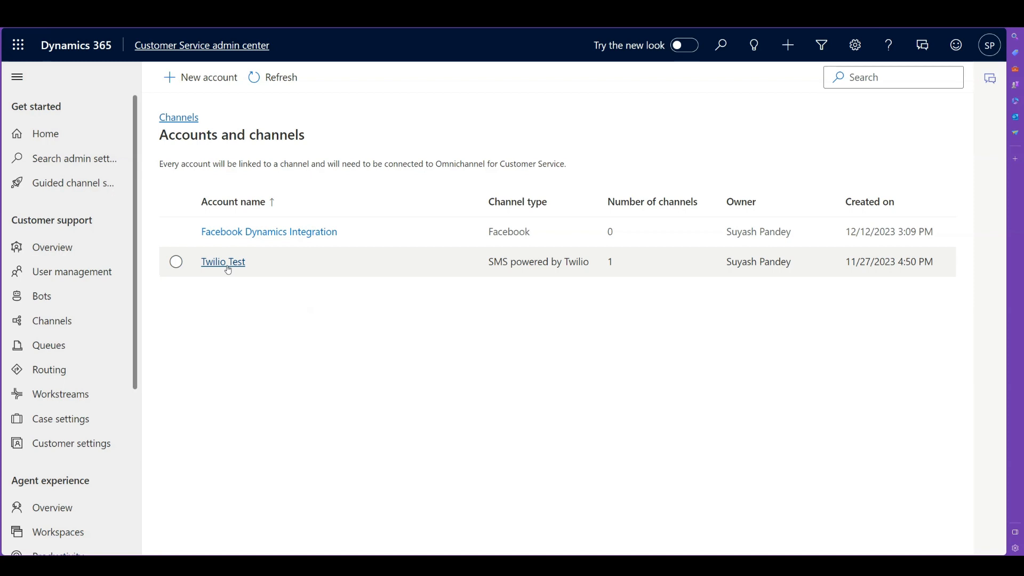
Review the Twilio Test account details and its active SMS number linked to the workstream
click(223, 261)
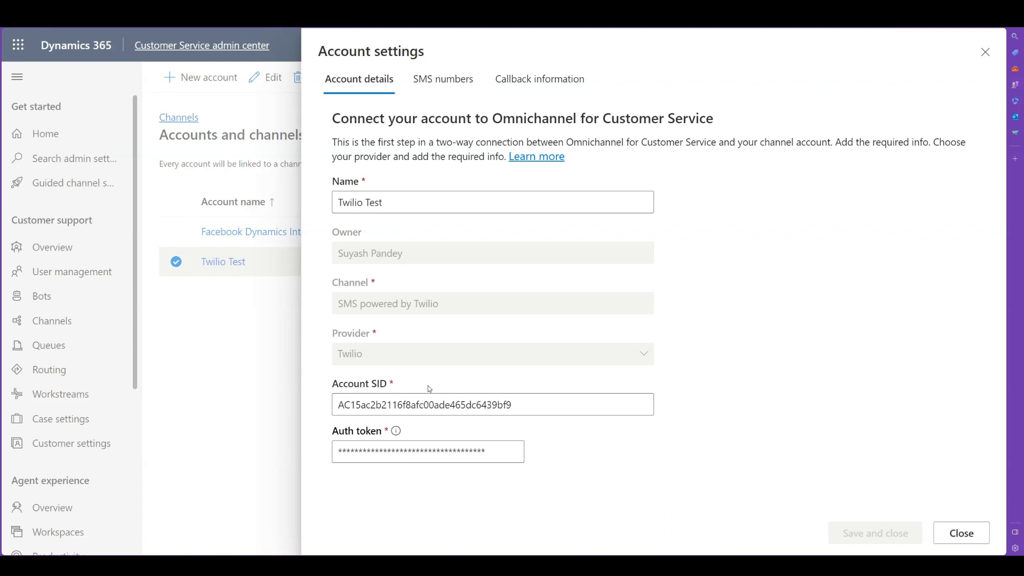
mouse_move(385, 380)
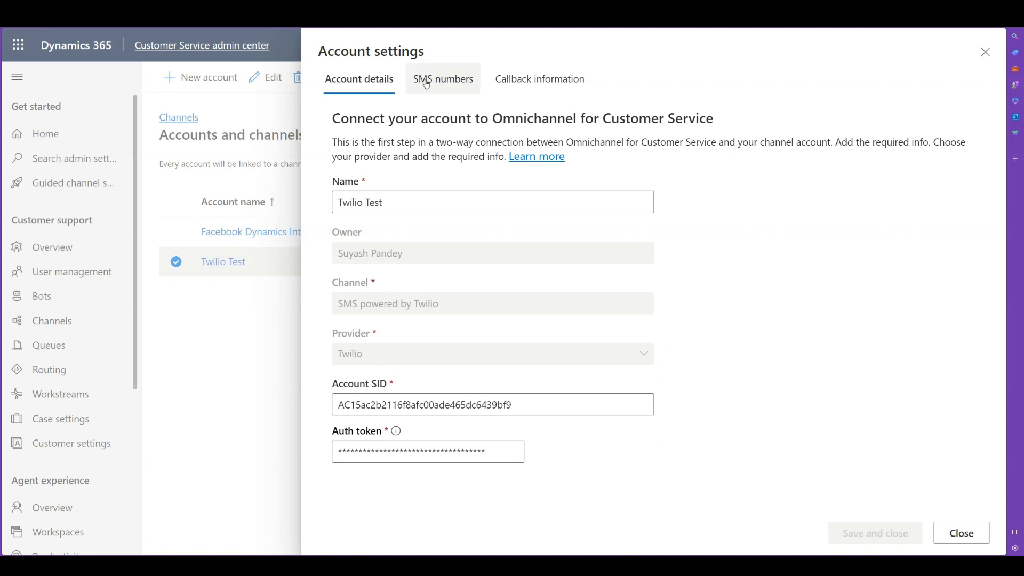
click(441, 78)
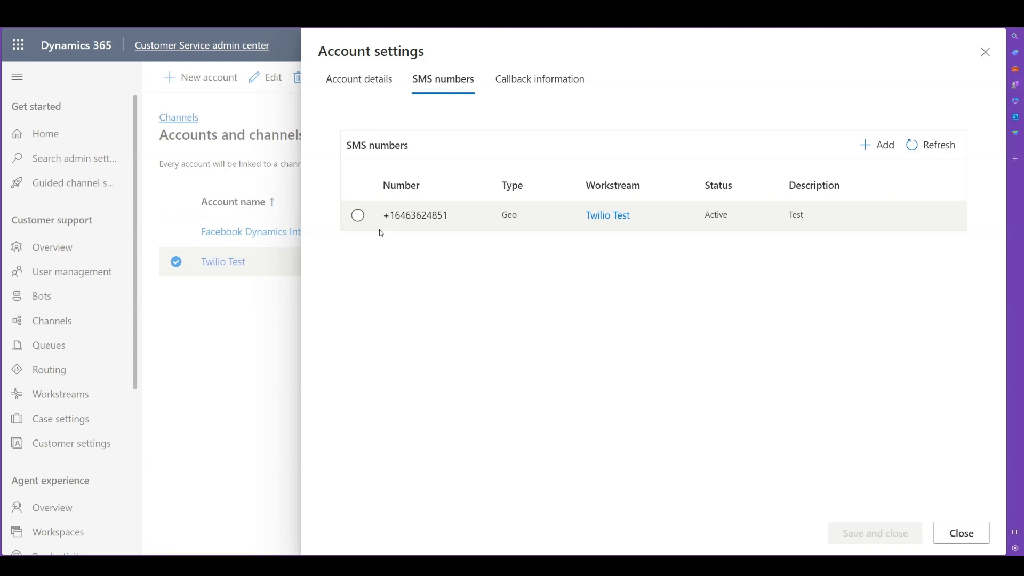
click(358, 78)
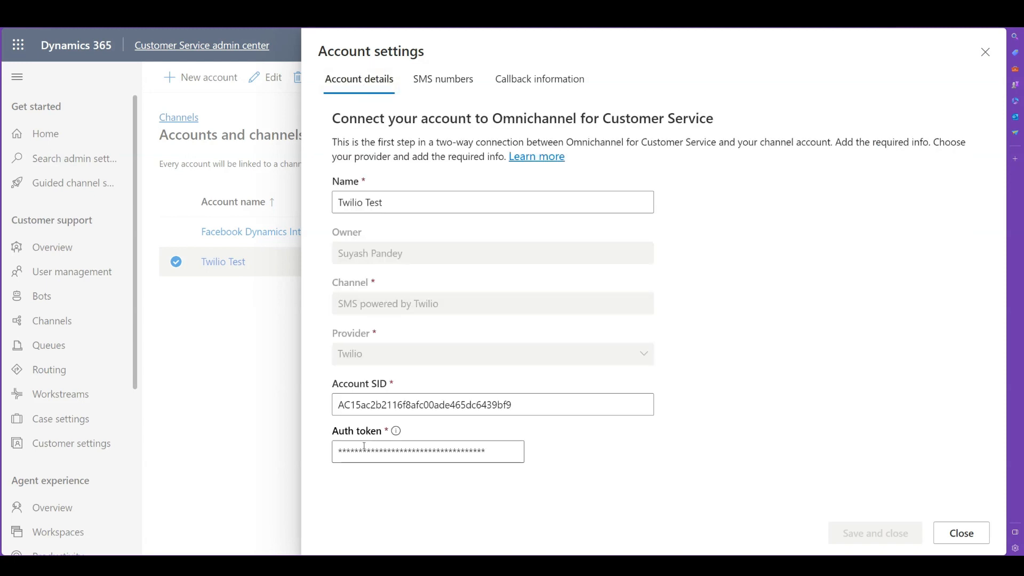
click(441, 79)
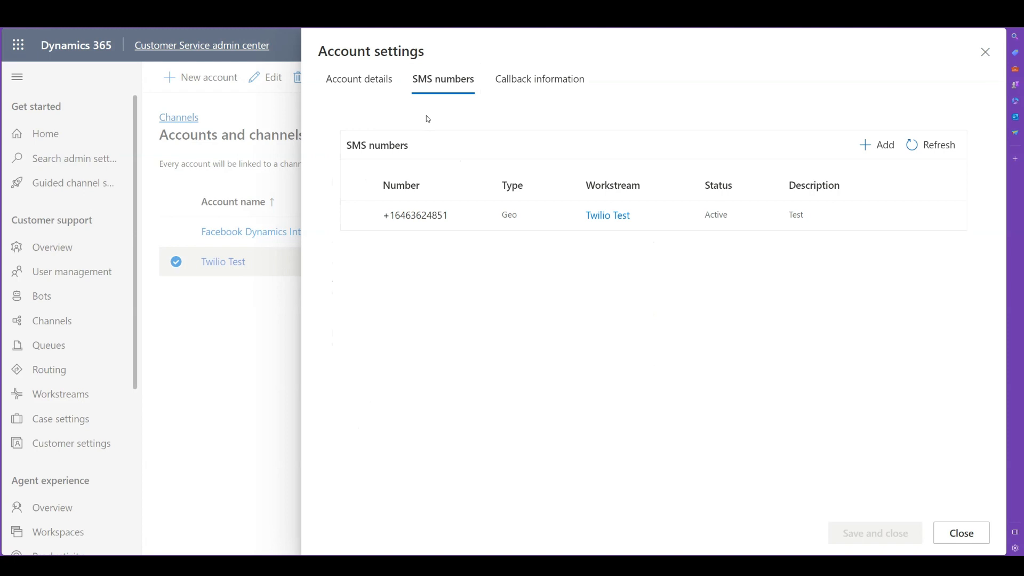
Check the Callback URL under Callback information, then return to the accounts list
click(540, 79)
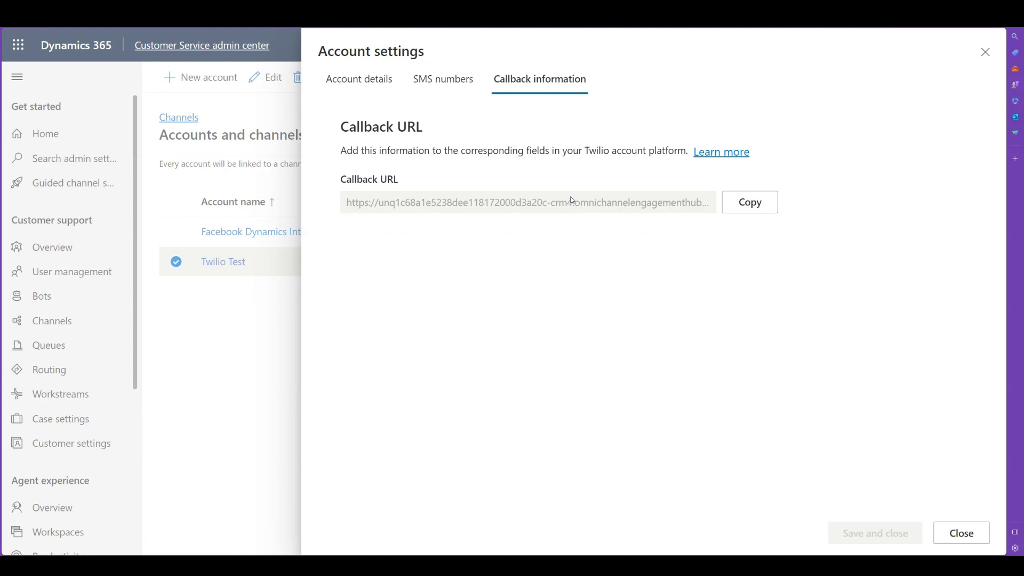
mouse_move(572, 208)
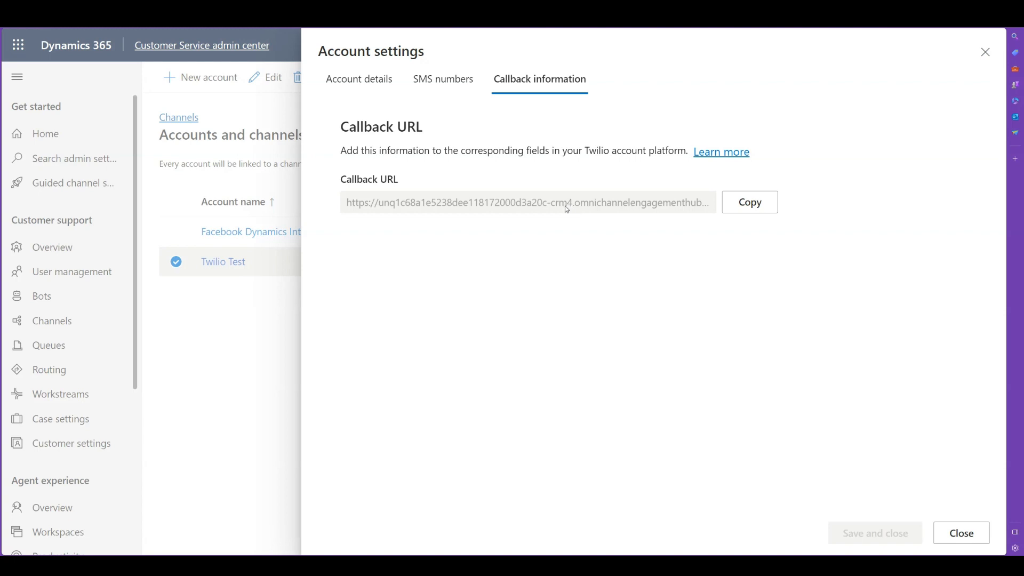
mouse_move(560, 228)
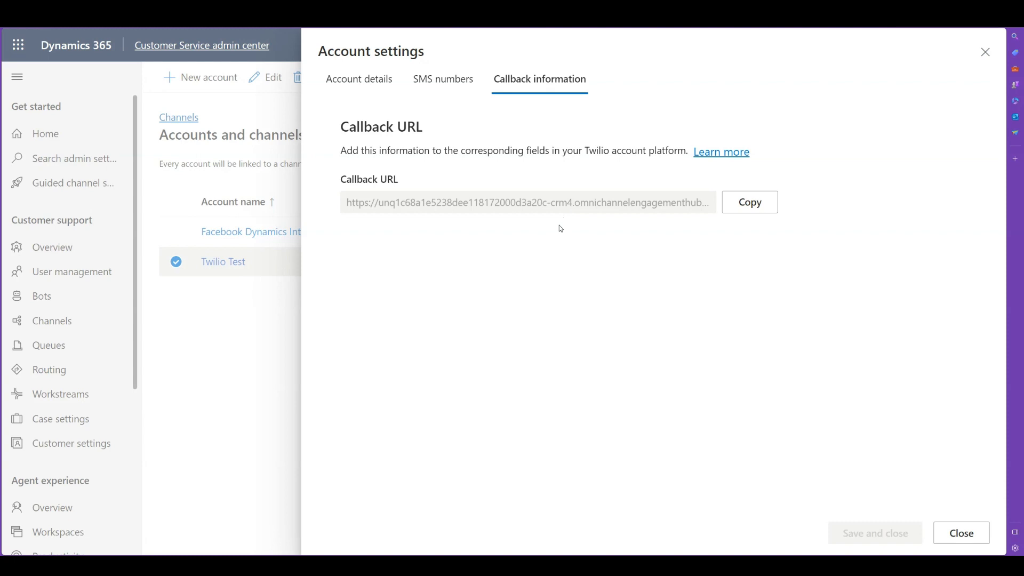
click(959, 532)
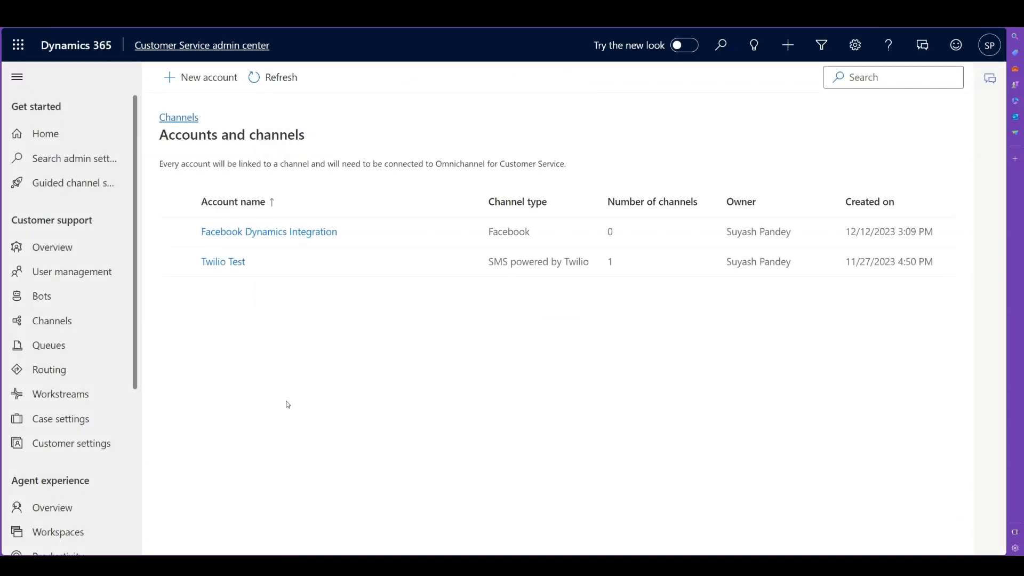
Review Twilio Test's routing rules, work distribution and bot, then expand advanced settings
click(60, 394)
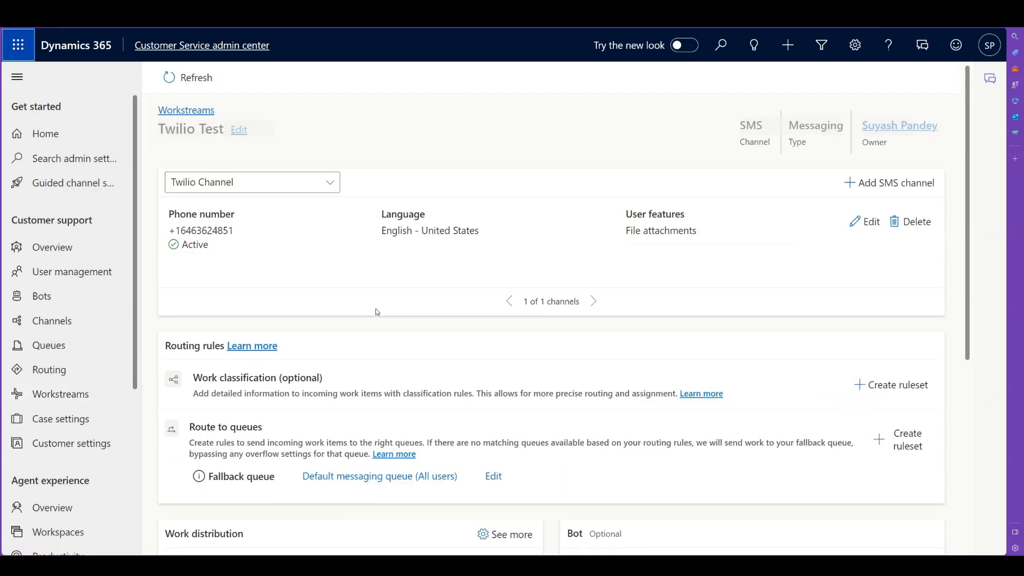
scroll(down, 3)
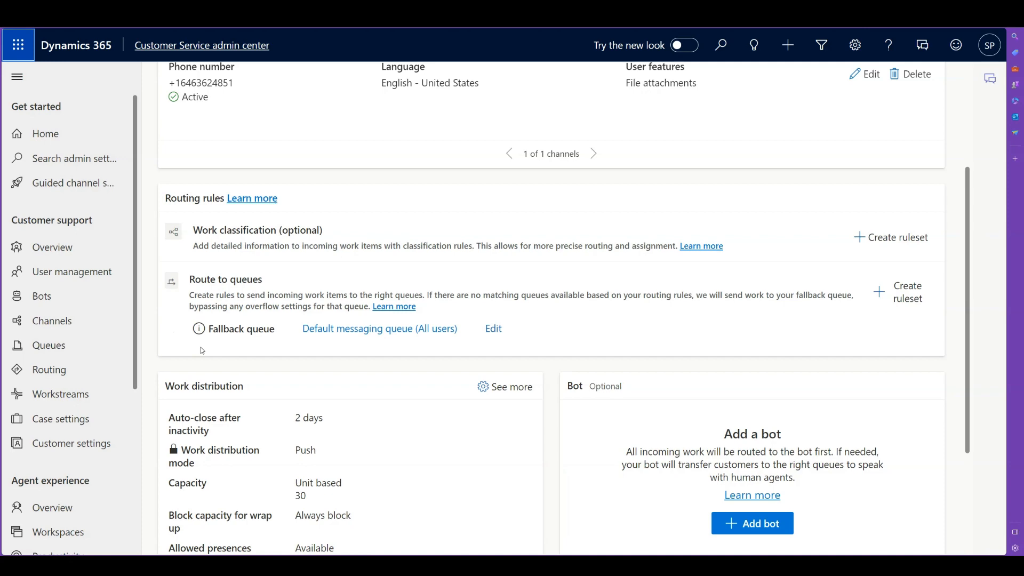
scroll(down, 3)
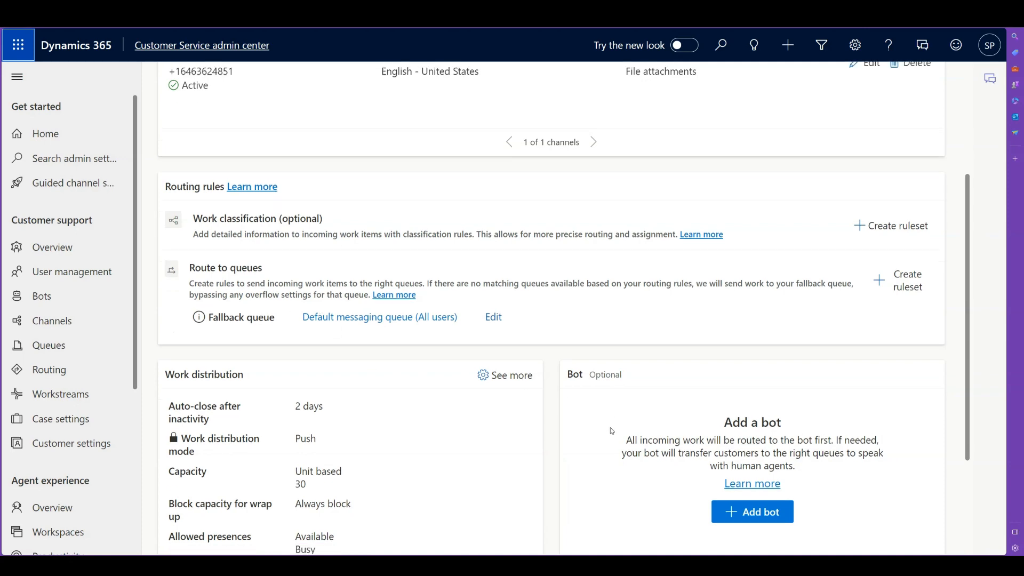
scroll(down, 3)
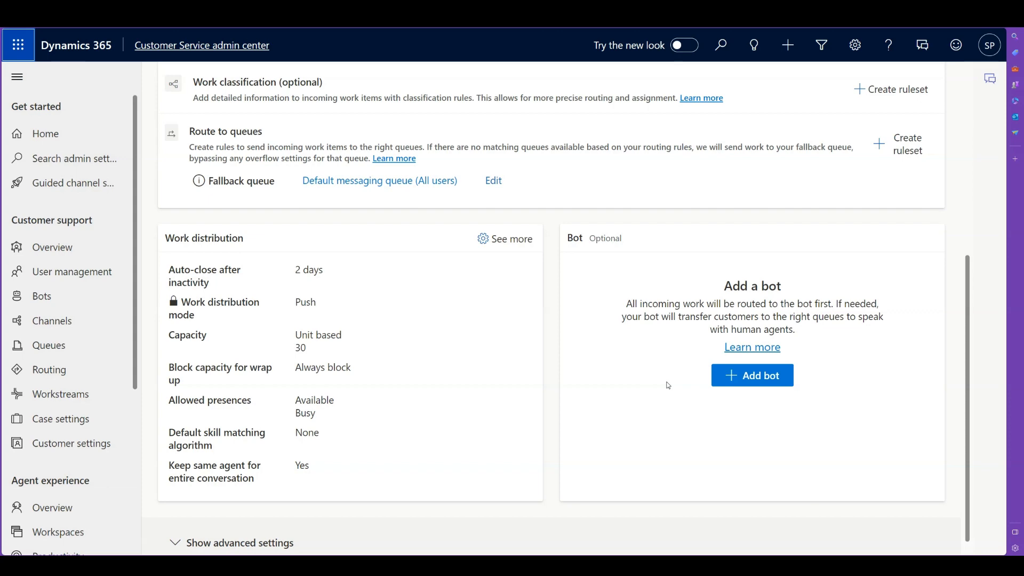
scroll(down, 3)
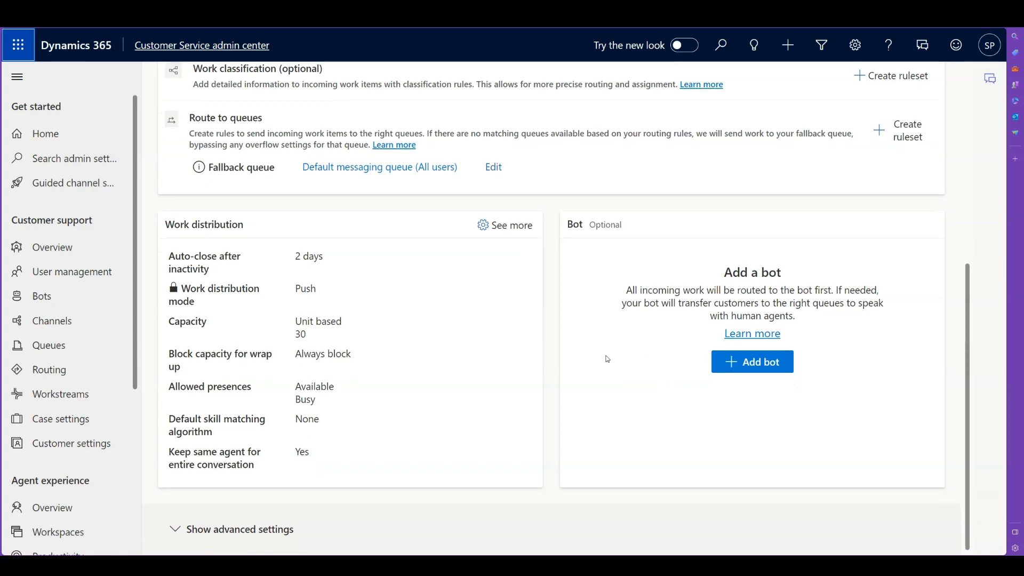
click(239, 528)
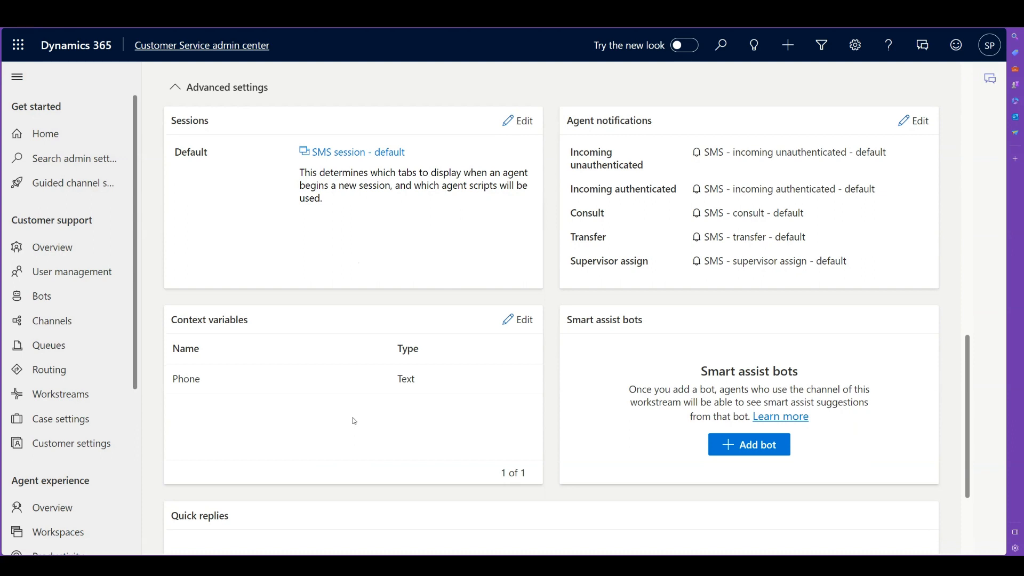
mouse_move(349, 424)
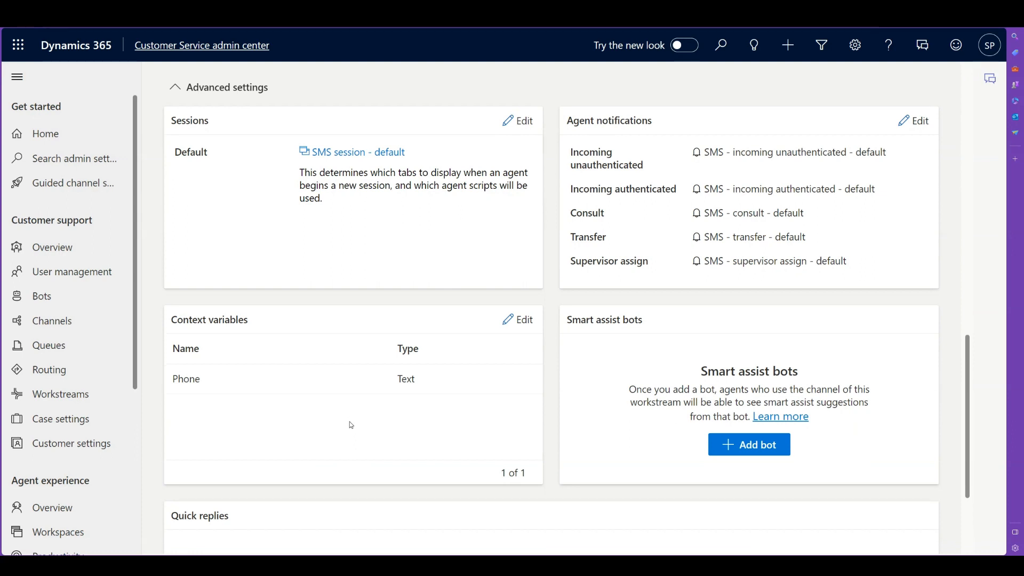
mouse_move(547, 285)
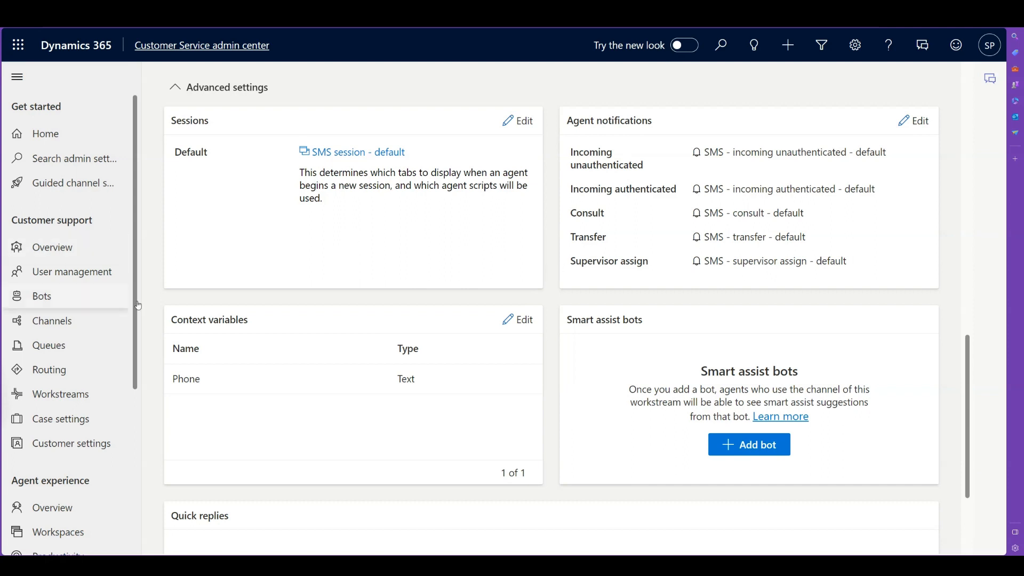
mouse_move(687, 293)
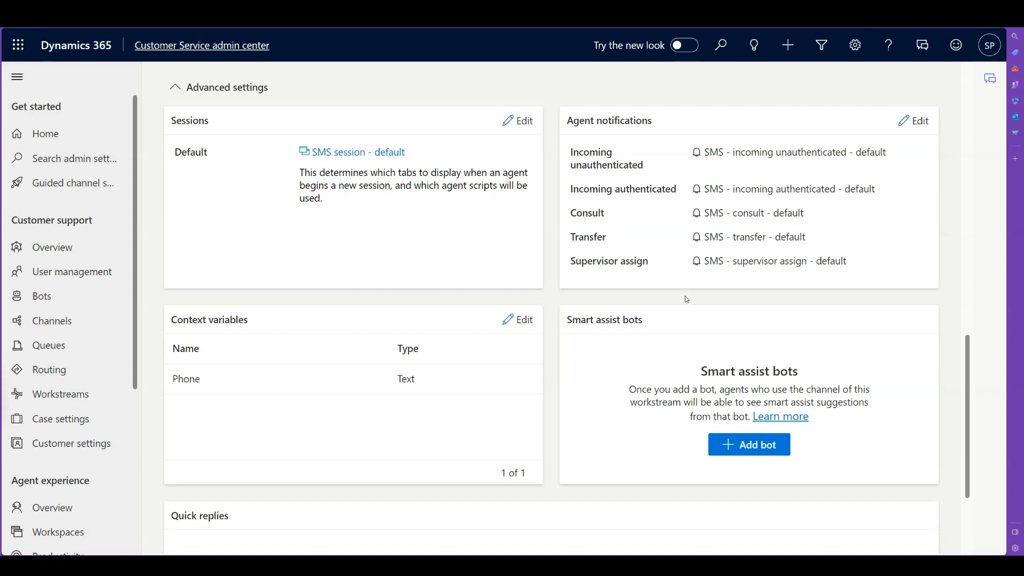
mouse_move(683, 298)
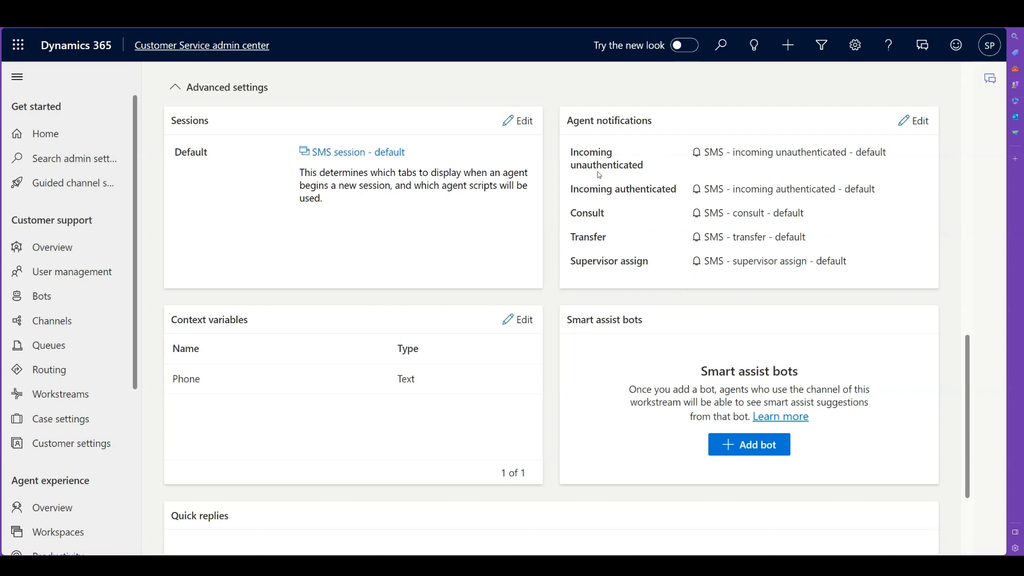
mouse_move(595, 260)
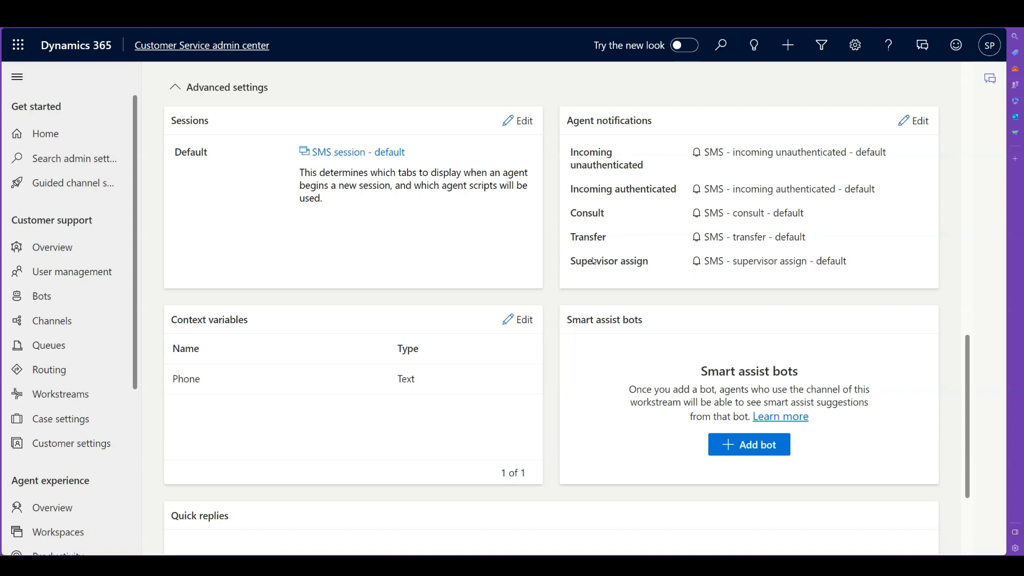
mouse_move(592, 260)
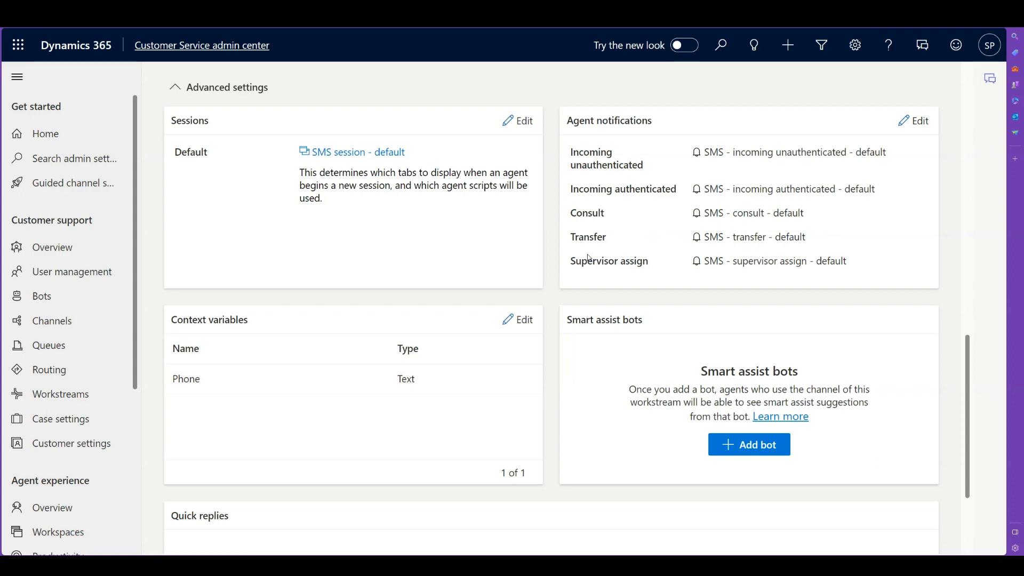
mouse_move(587, 256)
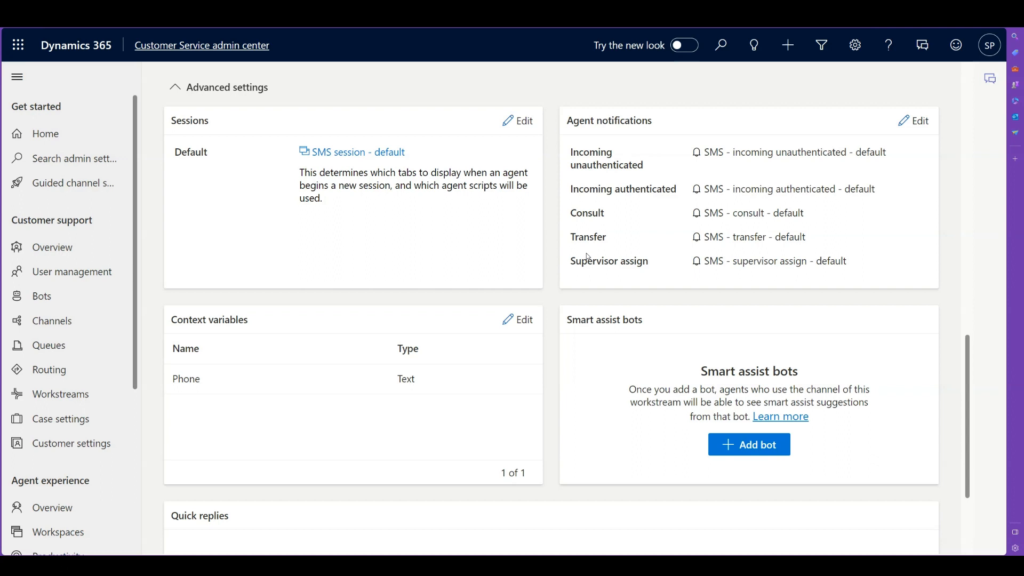